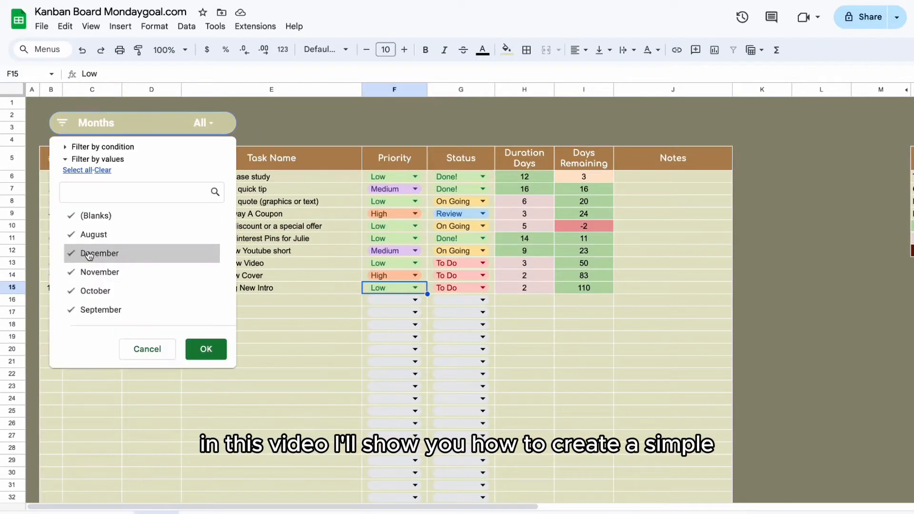
Filter the task list by month and change Task 9's status from its dropdown
{"action": "left_click", "coordinate": [206, 348]}
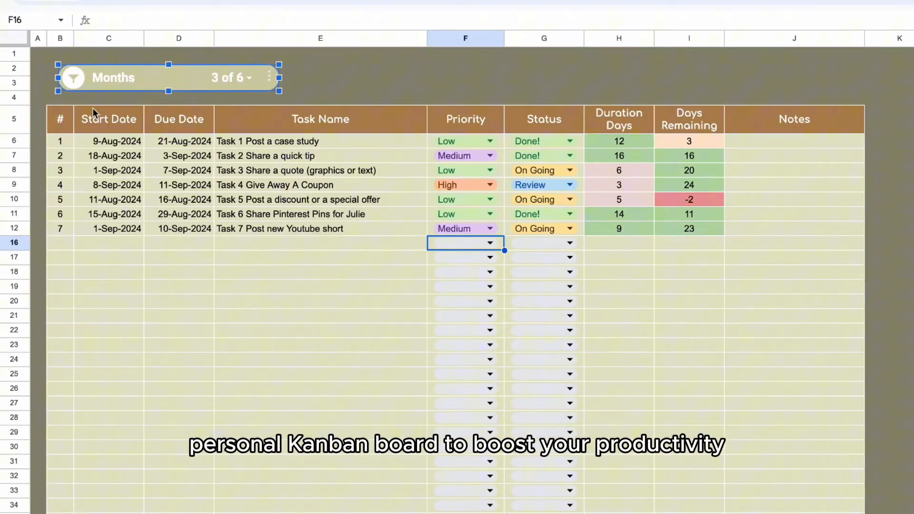
{"action": "left_click", "coordinate": [490, 266]}
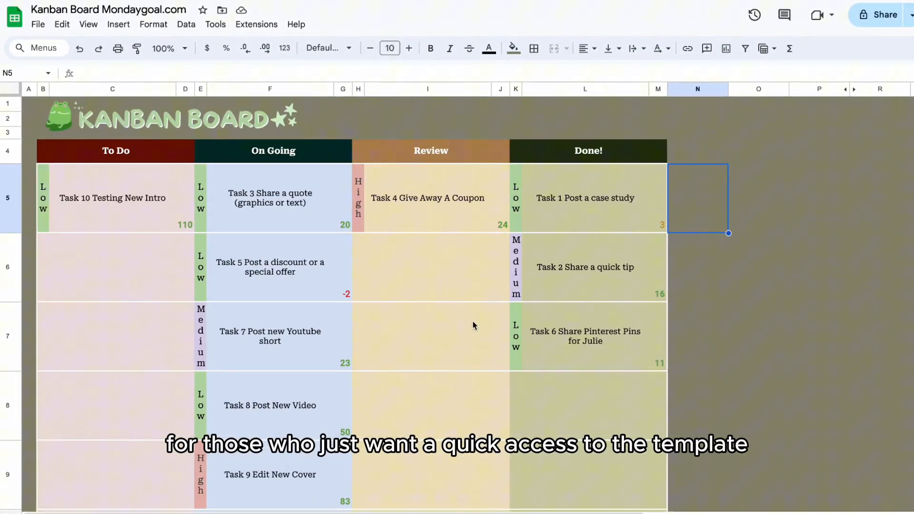
{"action": "left_click", "coordinate": [489, 279]}
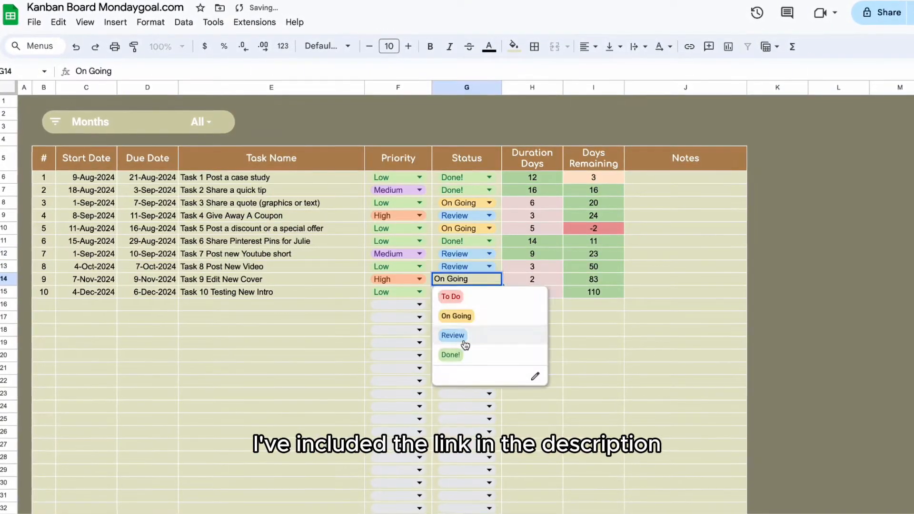
{"action": "left_click", "coordinate": [453, 334]}
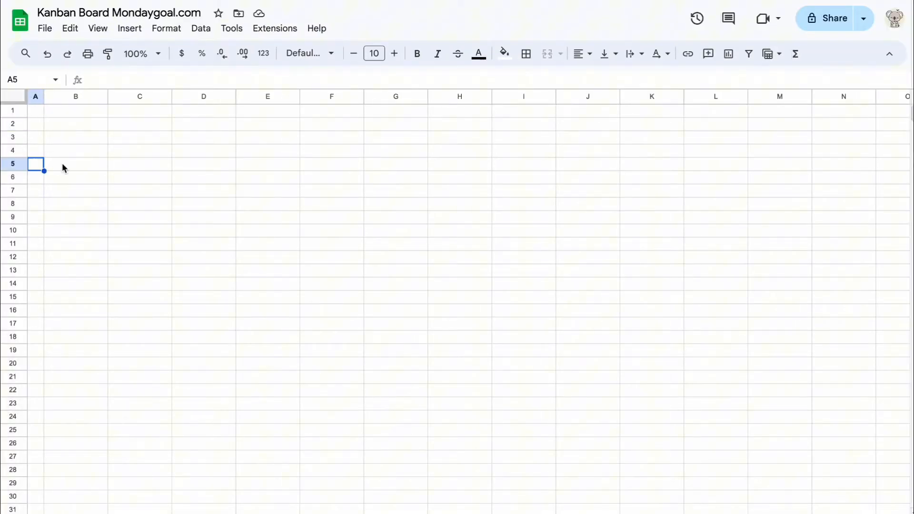
Enter the header labels Start Date, Duration Days and Days Remaining in row 5
{"action": "type", "text": "Start Date"}
{"action": "left_click", "coordinate": [395, 164]}
{"action": "type", "text": "Status"}
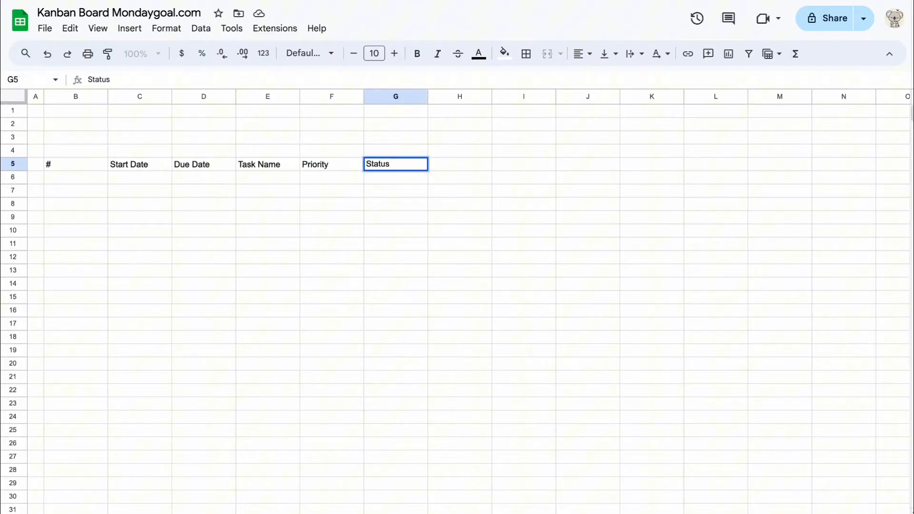
{"action": "type", "text": "Days Task Duration"}
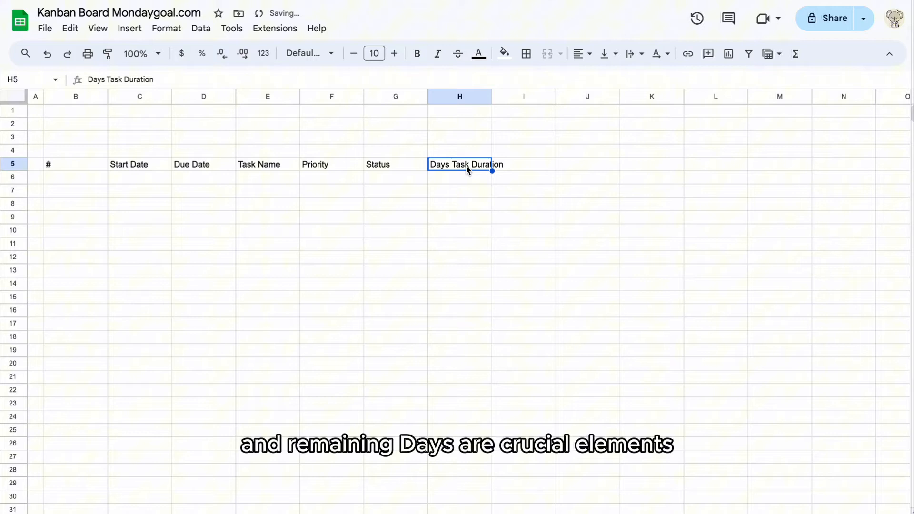
{"action": "type", "text": "Days Remaining"}
{"action": "left_click", "coordinate": [587, 164]}
{"action": "type", "text": "Notes"}
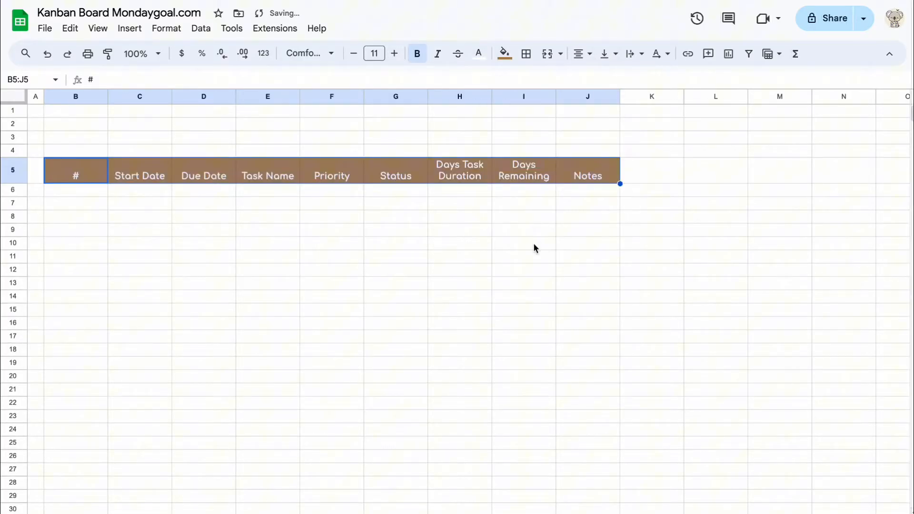
Fill the table columns B:J pale yellow-green against the dark olive sheet
{"action": "left_click", "coordinate": [525, 54]}
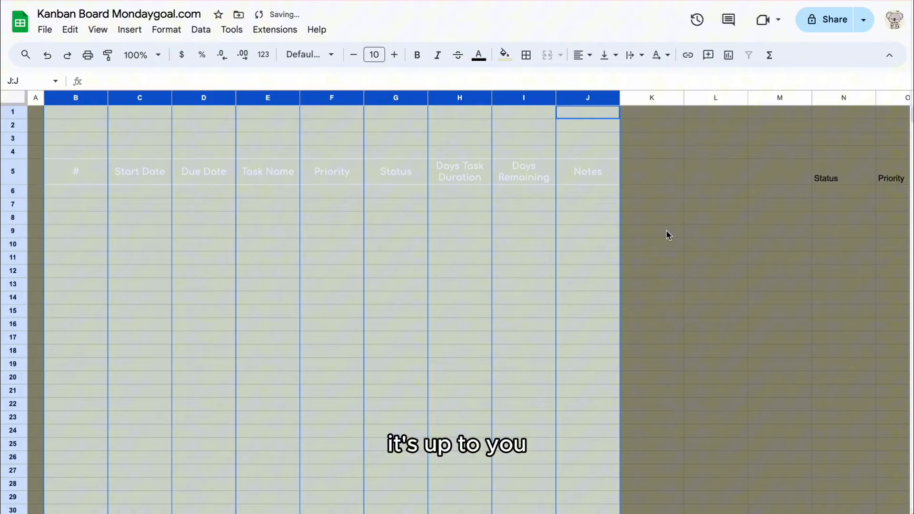
{"action": "left_click", "coordinate": [502, 55]}
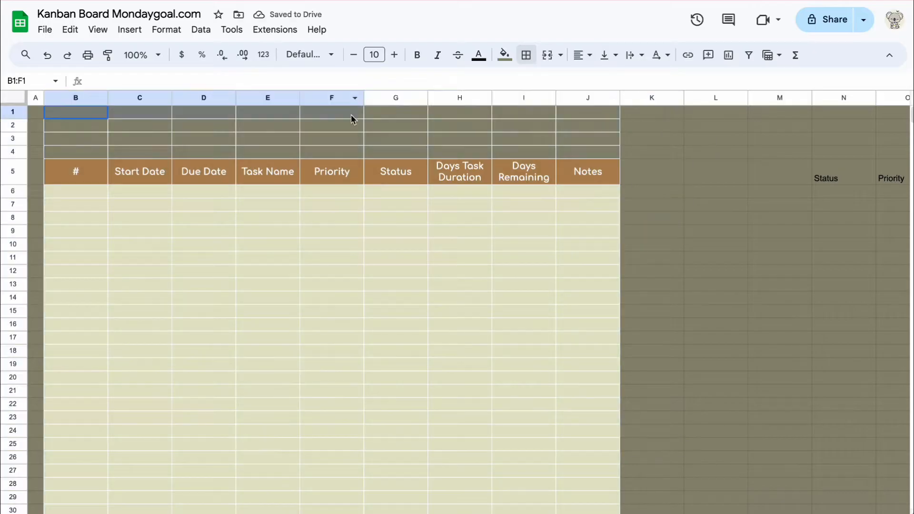
{"action": "left_click", "coordinate": [525, 55]}
{"action": "type", "text": "Today"}
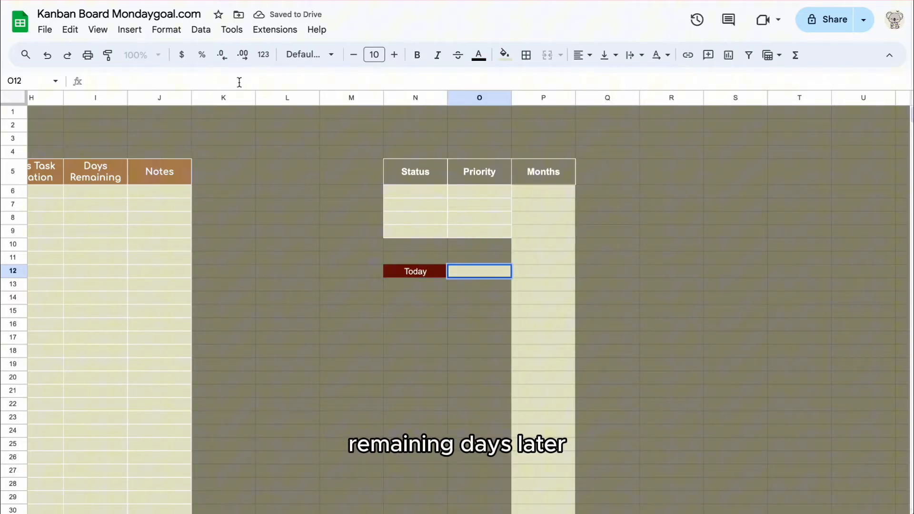
Enter =TODAY() in O12 so the Today cell shows the current date
{"action": "type", "text": "=Today()"}
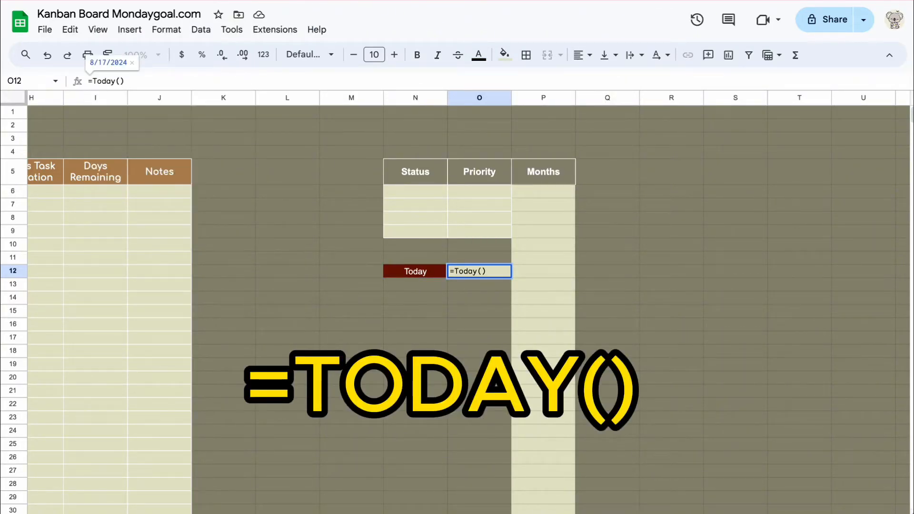
{"action": "key", "text": "Enter"}
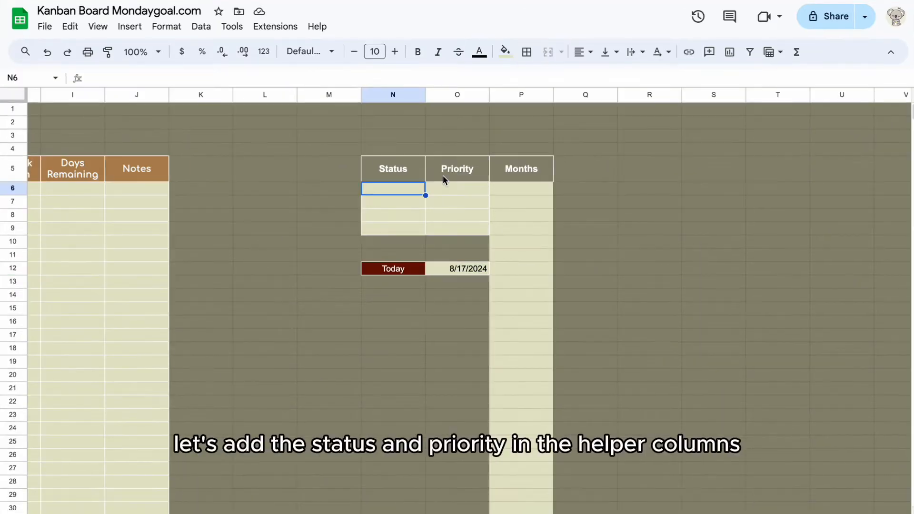
List statuses To Do, On Going, Review in N6:N8 and priority Medium in column O
{"action": "type", "text": "To D"}
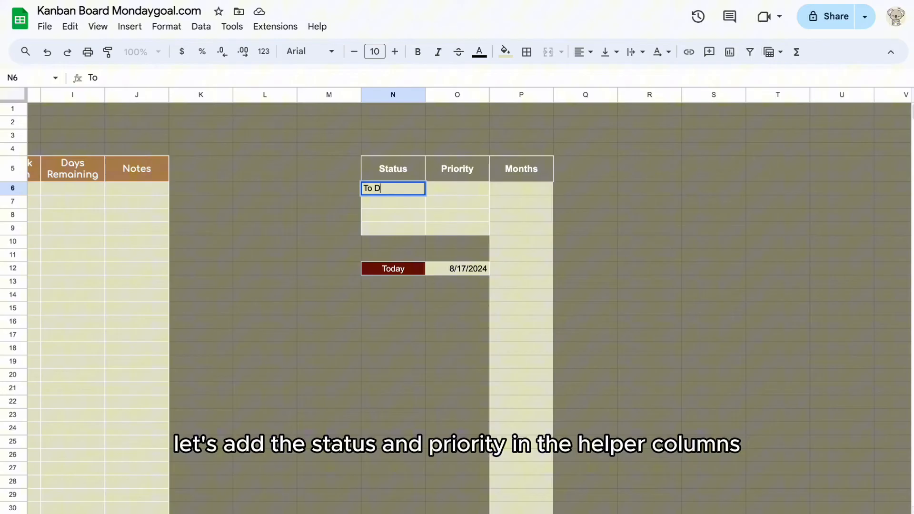
{"action": "type", "text": "On Going"}
{"action": "left_click", "coordinate": [392, 215]}
{"action": "type", "text": "R"}
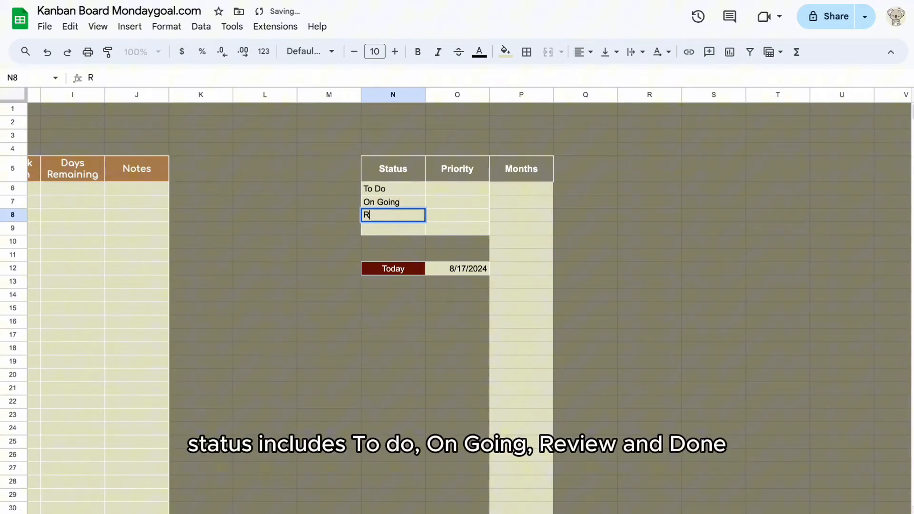
{"action": "type", "text": "eview"}
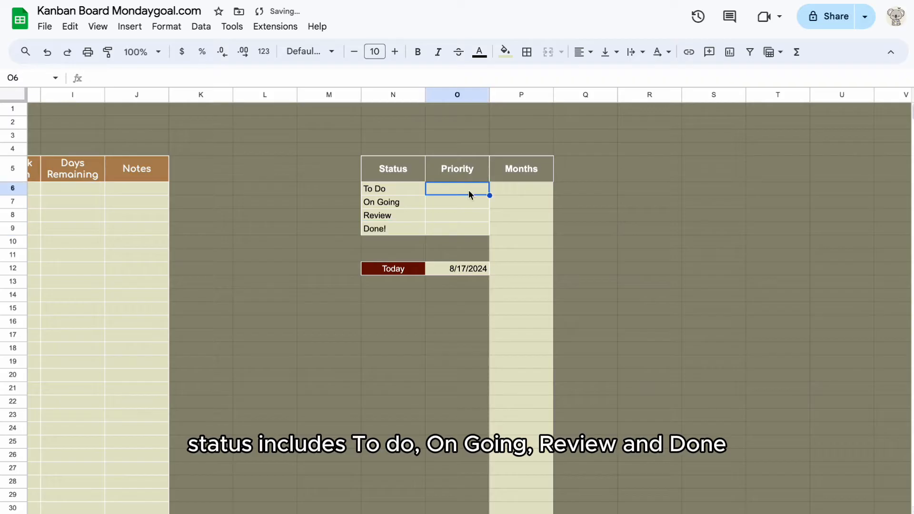
{"action": "type", "text": "Medium"}
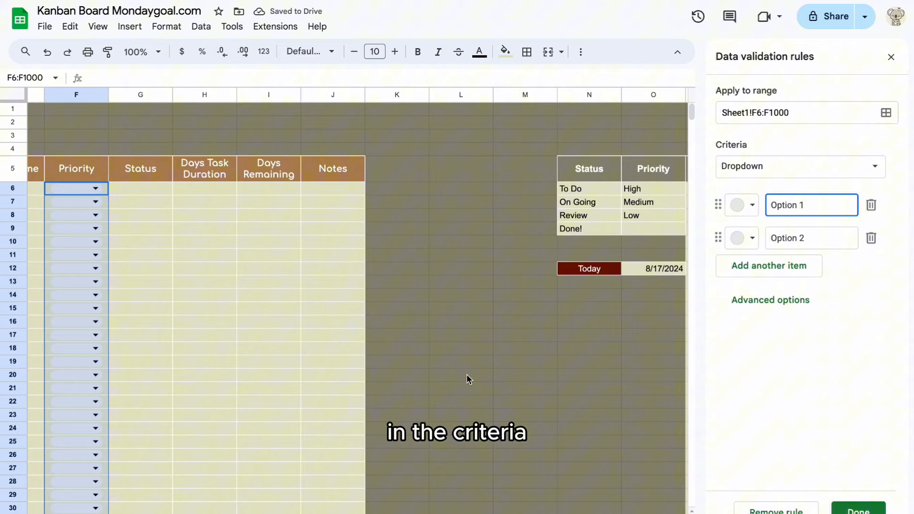
Validate Priority F6:F1000 as a dropdown from range O6:O9, then begin the Status rule
{"action": "left_click", "coordinate": [799, 166]}
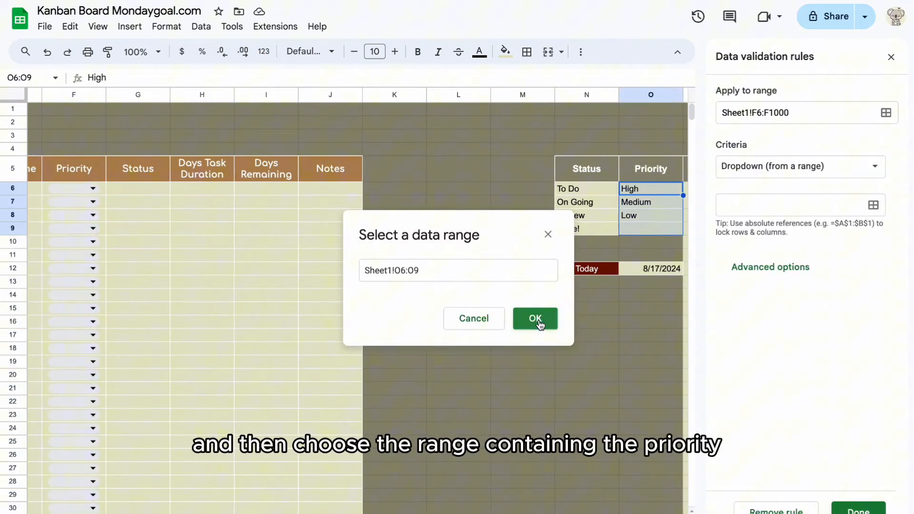
{"action": "left_click", "coordinate": [534, 318]}
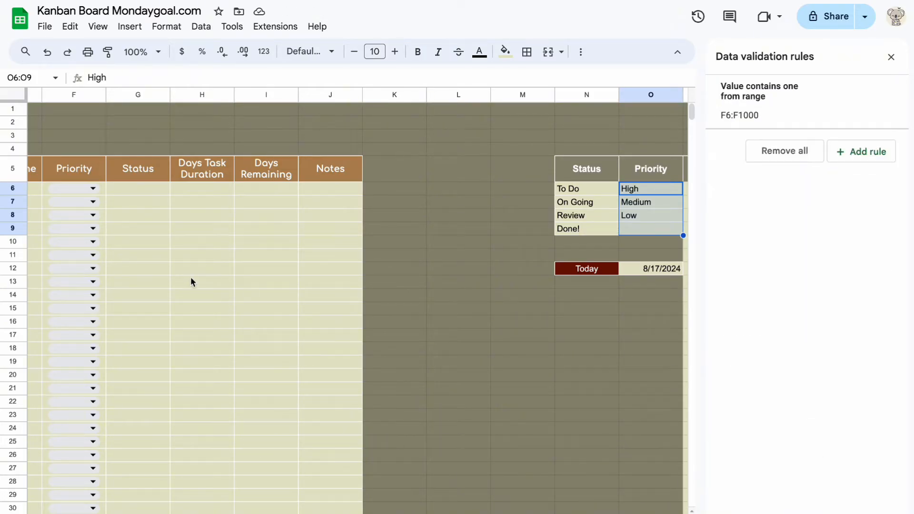
{"action": "left_click", "coordinate": [172, 94]}
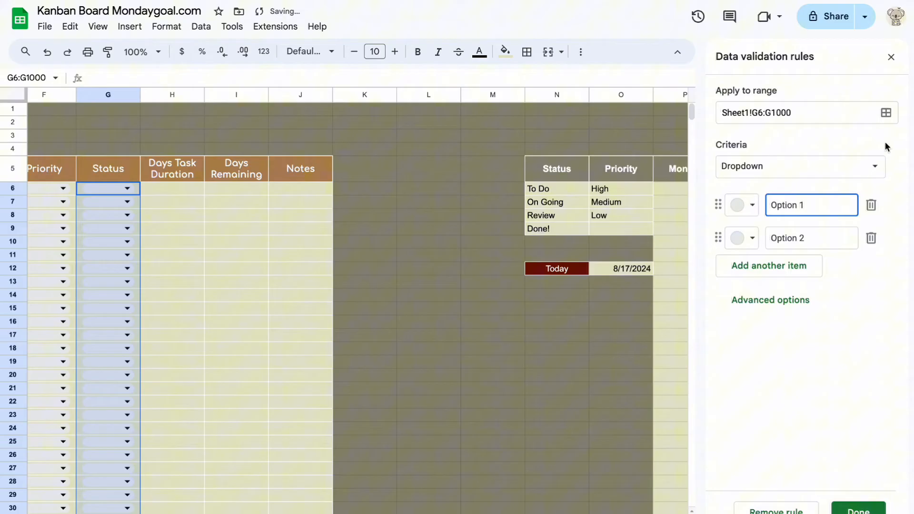
Validate Status G6:G1000 as a dropdown from the status list N6:N9
{"action": "left_click", "coordinate": [800, 166]}
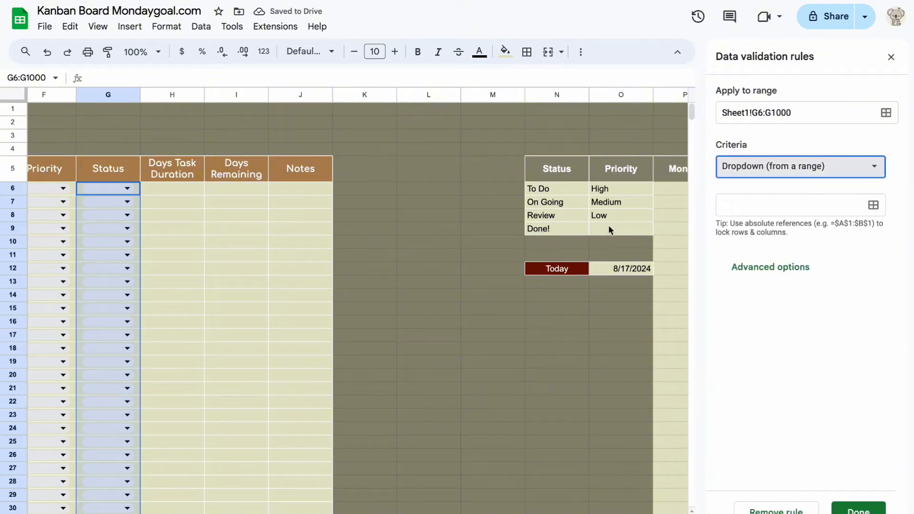
{"action": "left_click", "coordinate": [873, 205]}
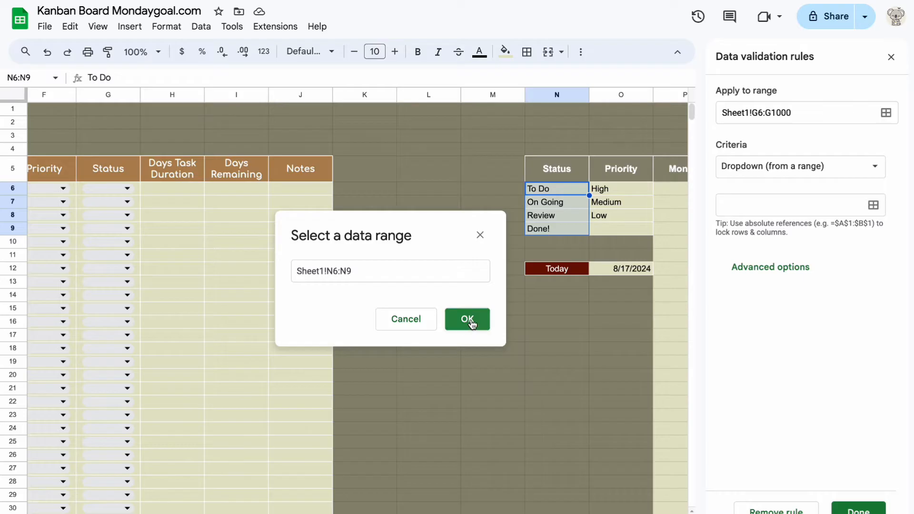
{"action": "left_click", "coordinate": [466, 319]}
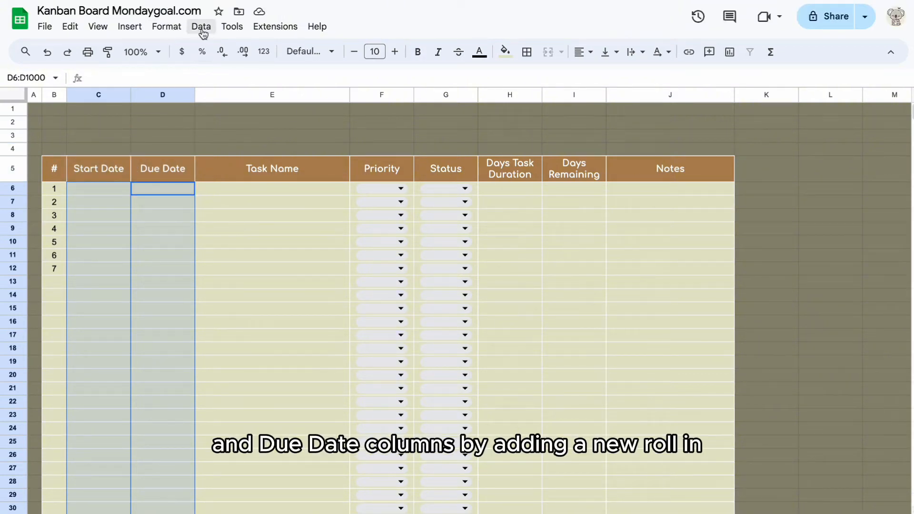
Add an 'Is valid date' validation rule to the Start and Due Date columns C6:D1000
{"action": "left_click", "coordinate": [200, 27]}
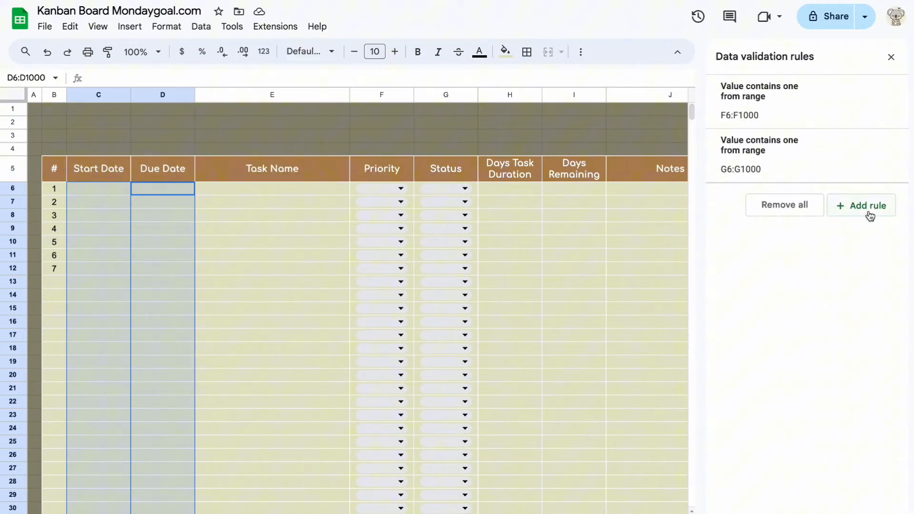
{"action": "left_click", "coordinate": [861, 205]}
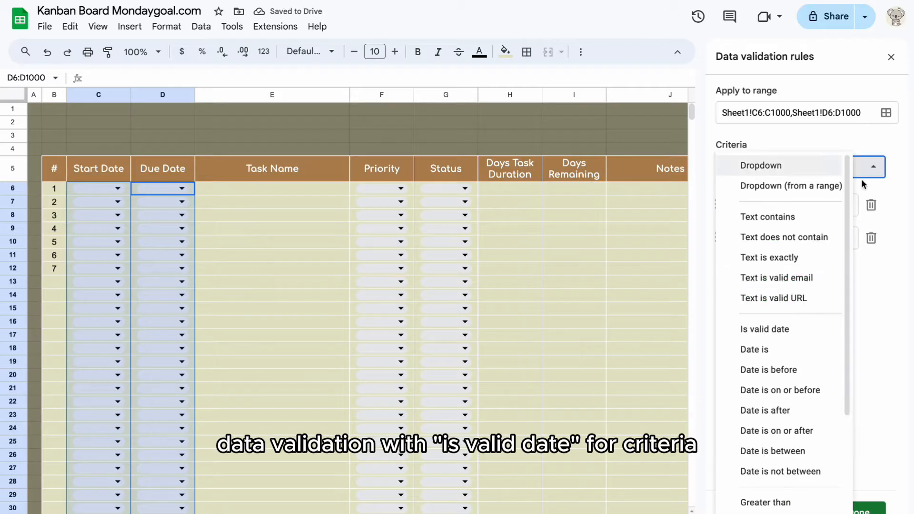
{"action": "left_click", "coordinate": [764, 328]}
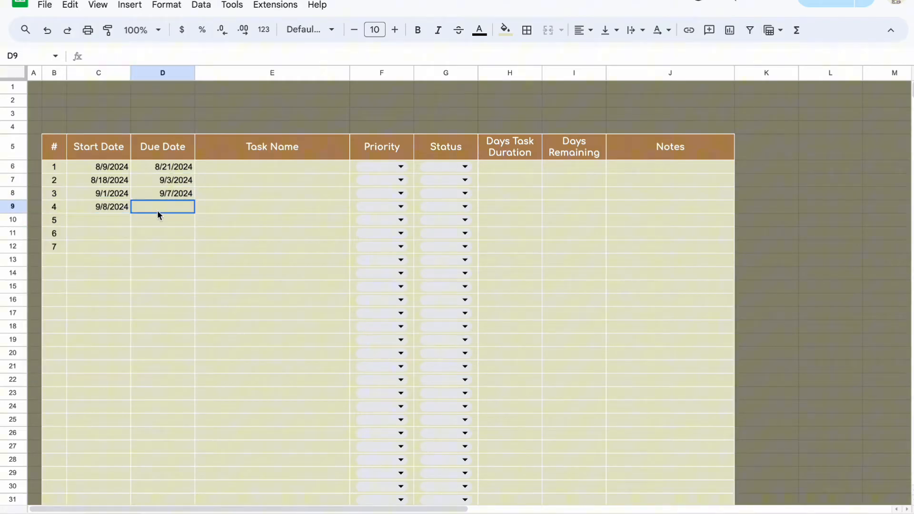
{"action": "left_click", "coordinate": [162, 246]}
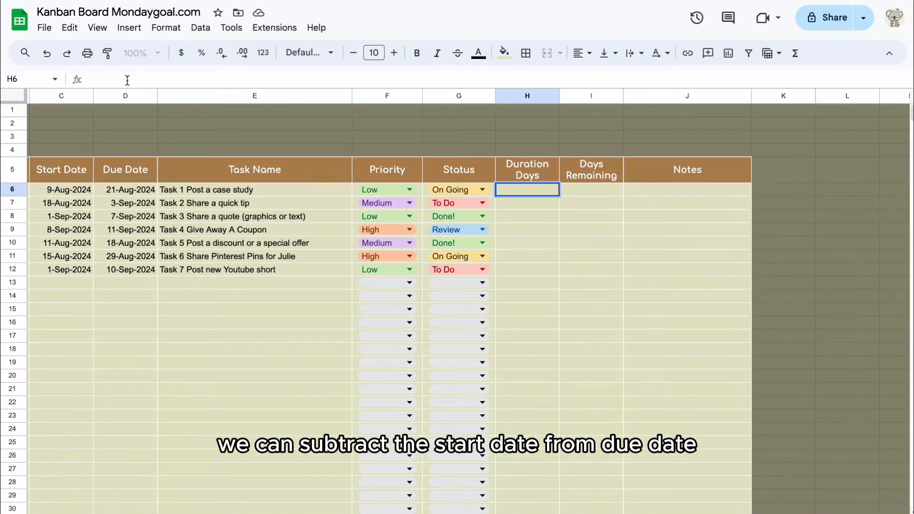
Enter =ARRAYFORMULA(IF(ISBLANK(C6:C), "", D6:D - C6:C)) in H6 for Duration Days
{"action": "type", "text": "=ARRAYFORMULA("}
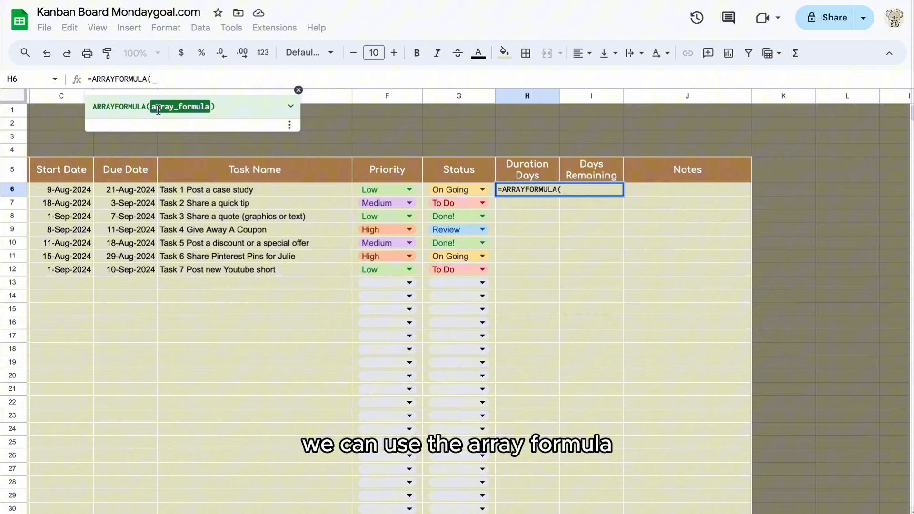
{"action": "type", "text": "IF"}
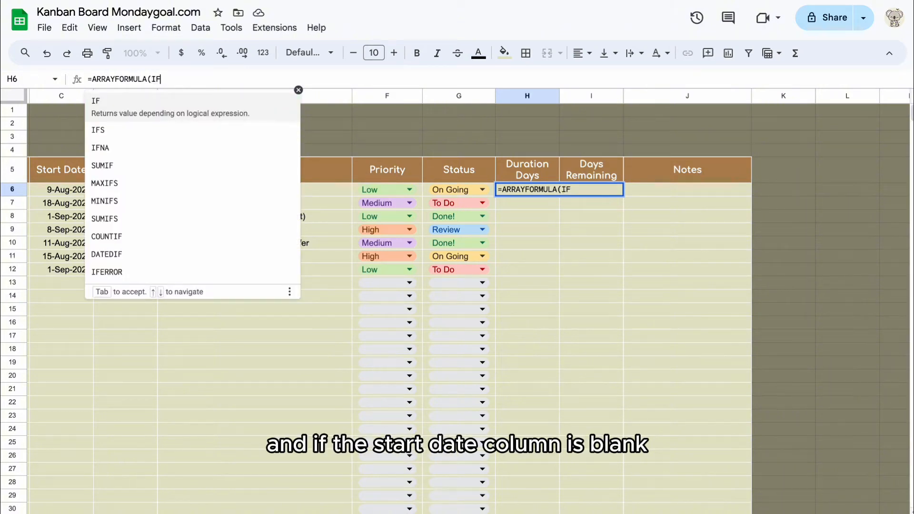
{"action": "type", "text": "(ISBLANK("}
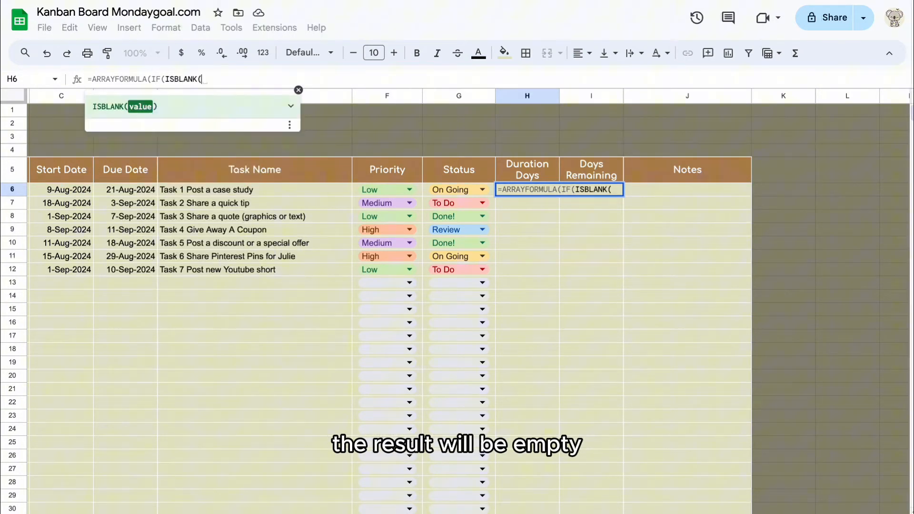
{"action": "left_click", "coordinate": [61, 189]}
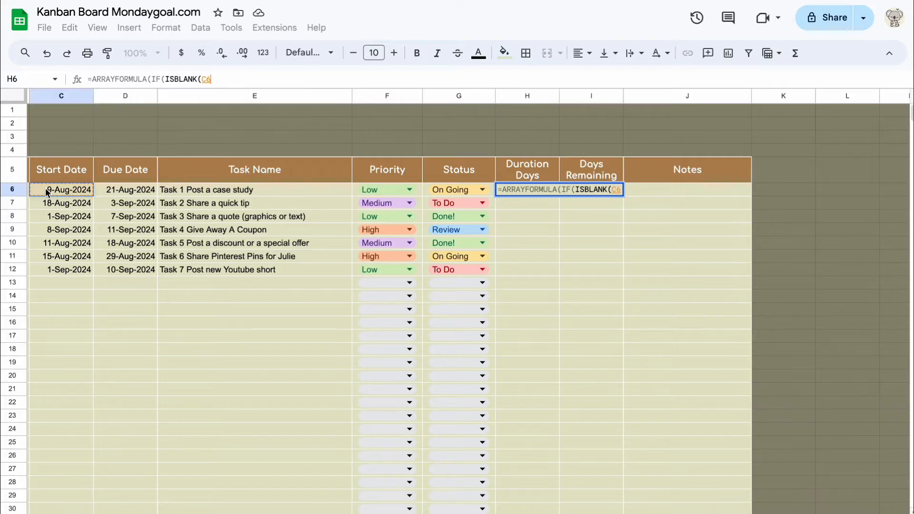
{"action": "type", "text": ":C"}
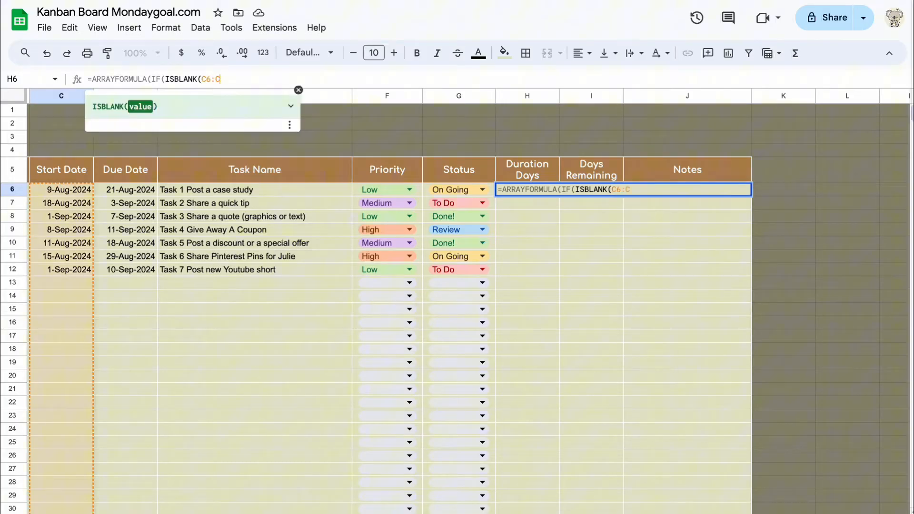
{"action": "type", "text": "), \"\""}
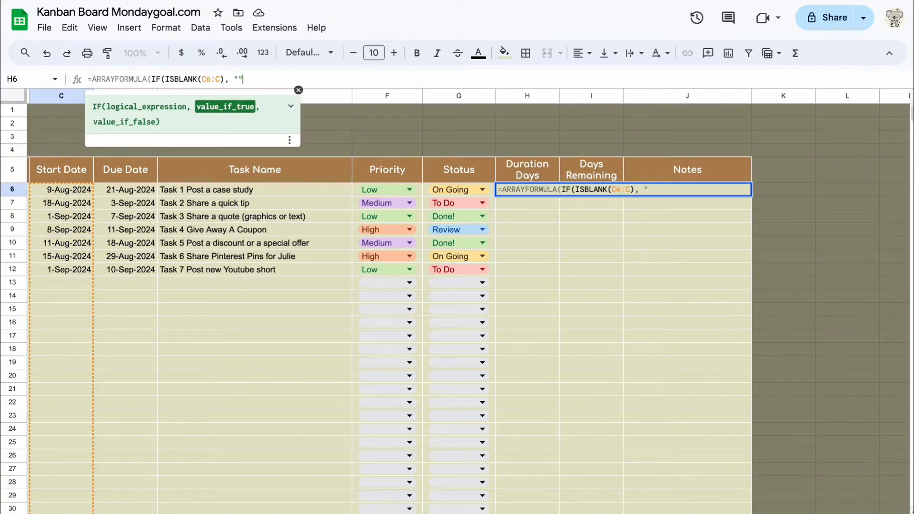
{"action": "type", "text": ","}
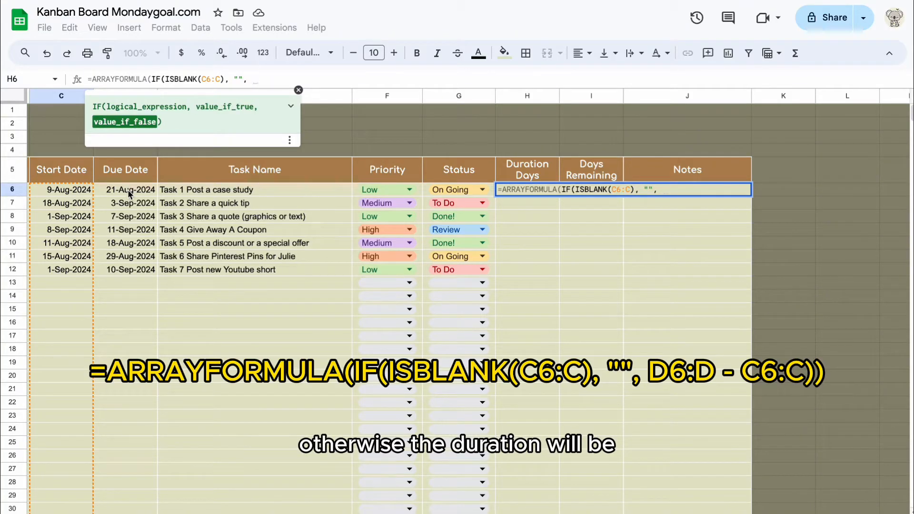
{"action": "type", "text": "D6:D"}
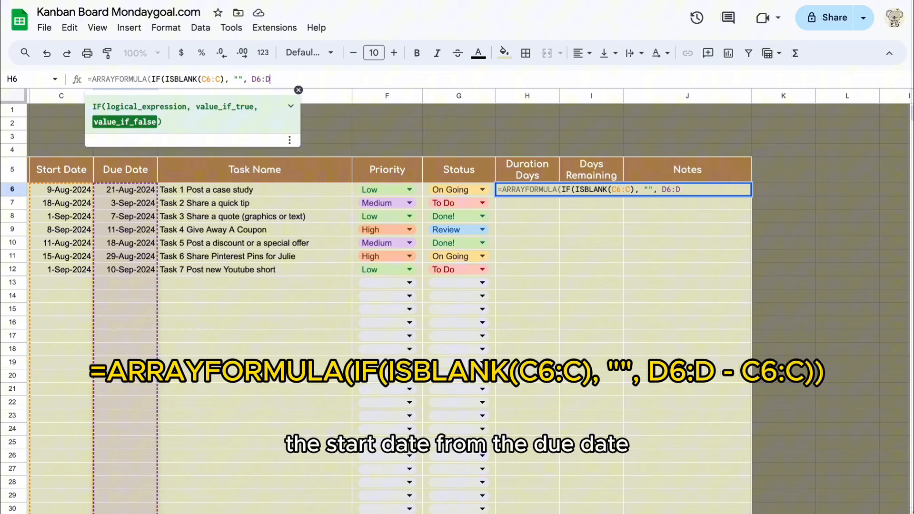
{"action": "type", "text": "-"}
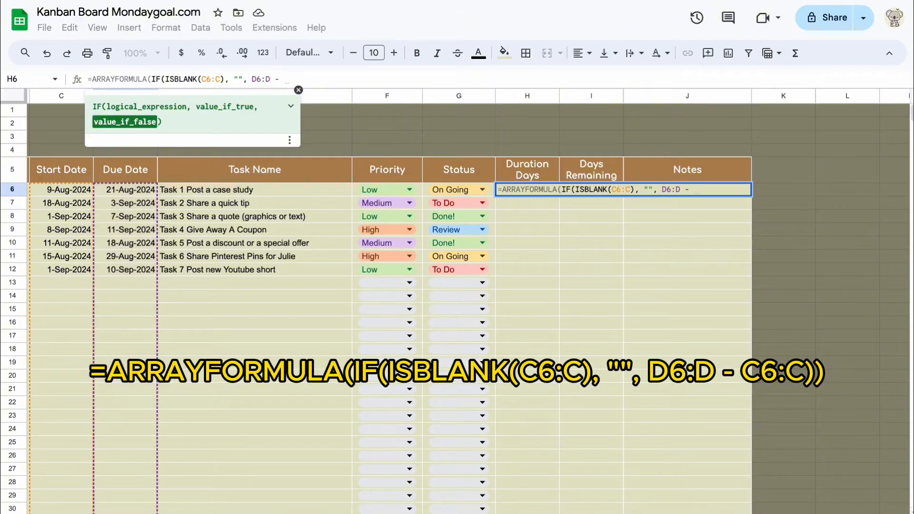
{"action": "left_click", "coordinate": [61, 189]}
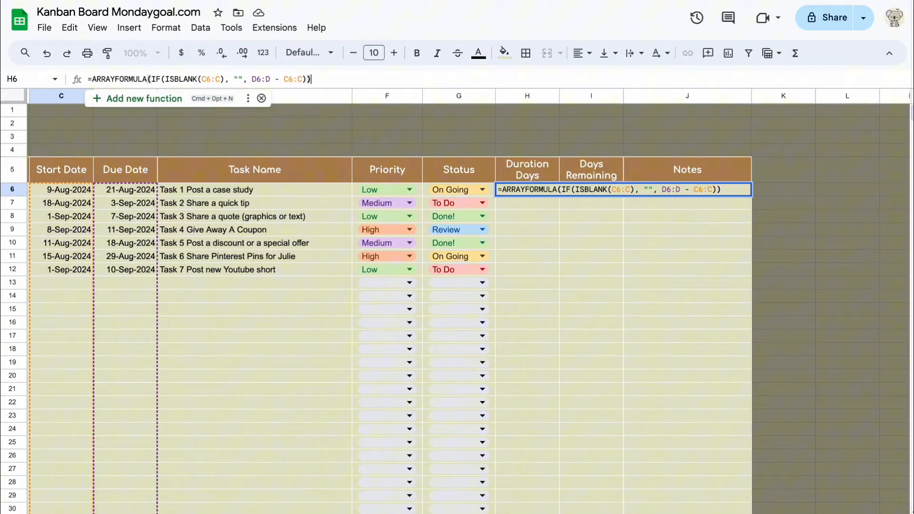
{"action": "key", "text": "Enter"}
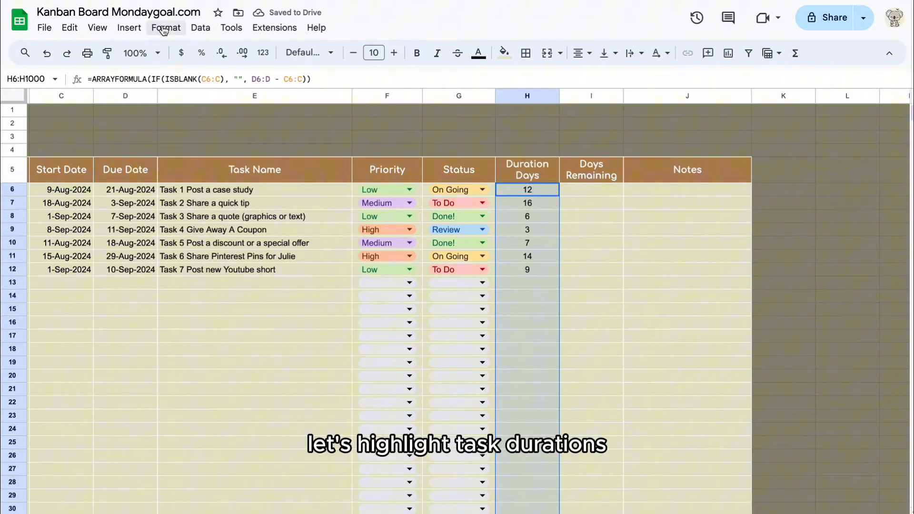
Shade Duration Days greater than 7 green with a conditional formatting rule
{"action": "left_click", "coordinate": [166, 28]}
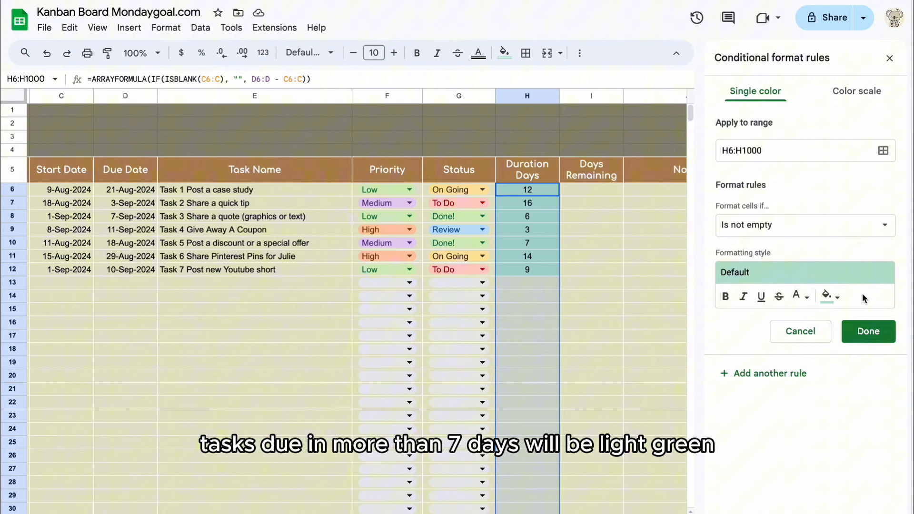
{"action": "left_click", "coordinate": [804, 225]}
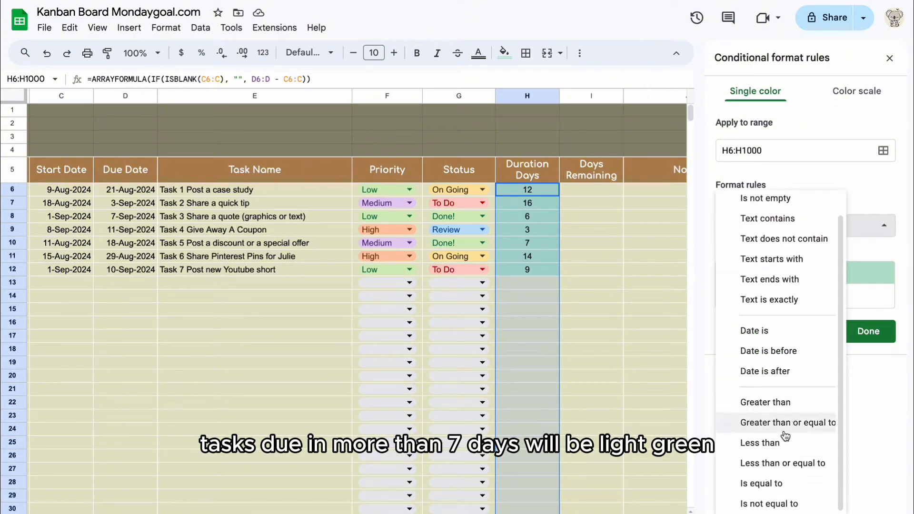
{"action": "left_click", "coordinate": [766, 402]}
{"action": "type", "text": "7"}
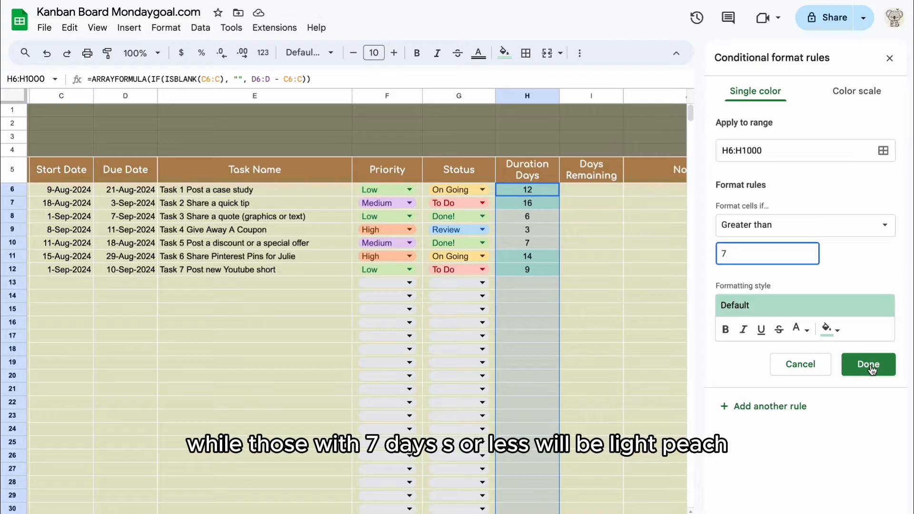
{"action": "left_click", "coordinate": [868, 364]}
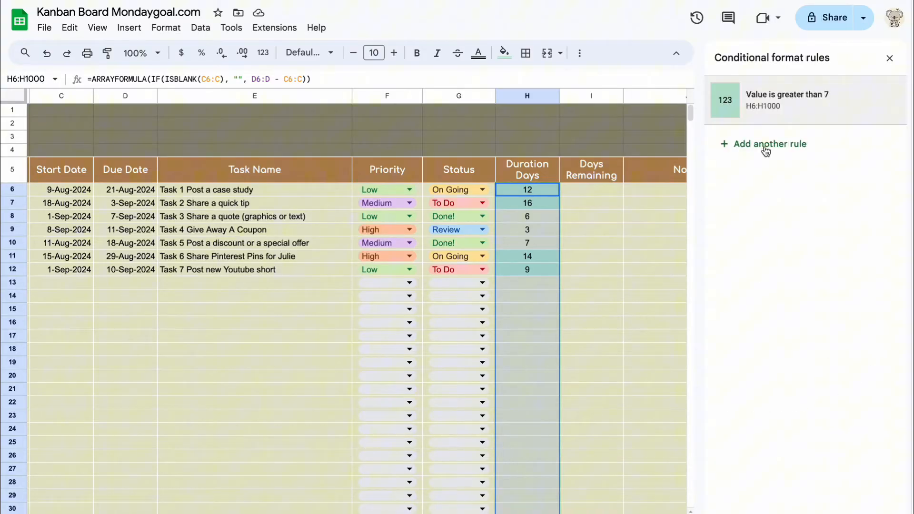
Add a second rule colouring durations of 7 days or fewer light pink
{"action": "left_click", "coordinate": [769, 143]}
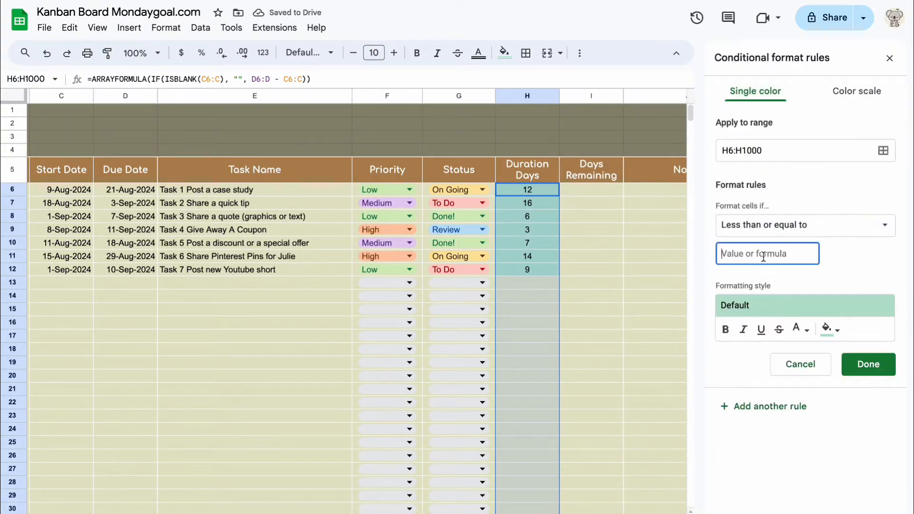
{"action": "type", "text": "7"}
{"action": "left_click", "coordinate": [591, 189]}
{"action": "type", "text": "="}
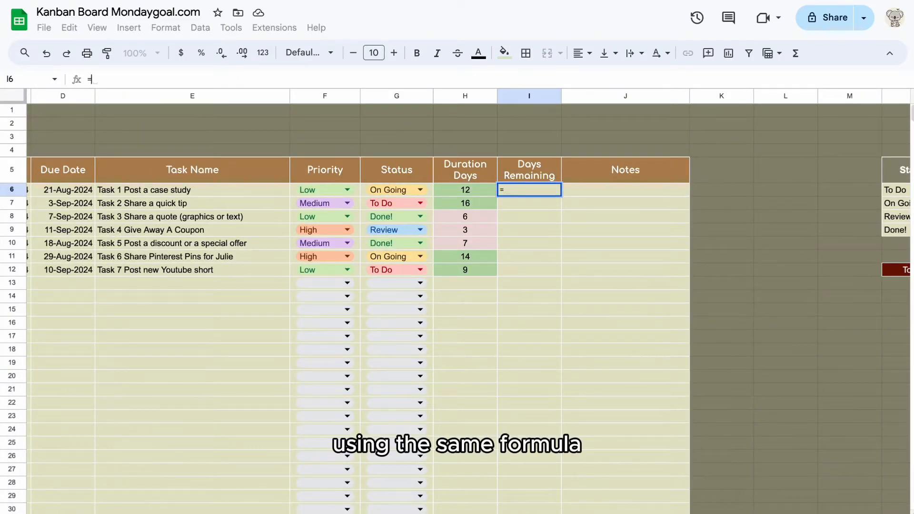
Enter =ARRAYFORMULA(IF(ISBLANK(D6:D), "", D6:D - O12)) in I6 for Days Remaining
{"action": "type", "text": "ARRAYFORMULA("}
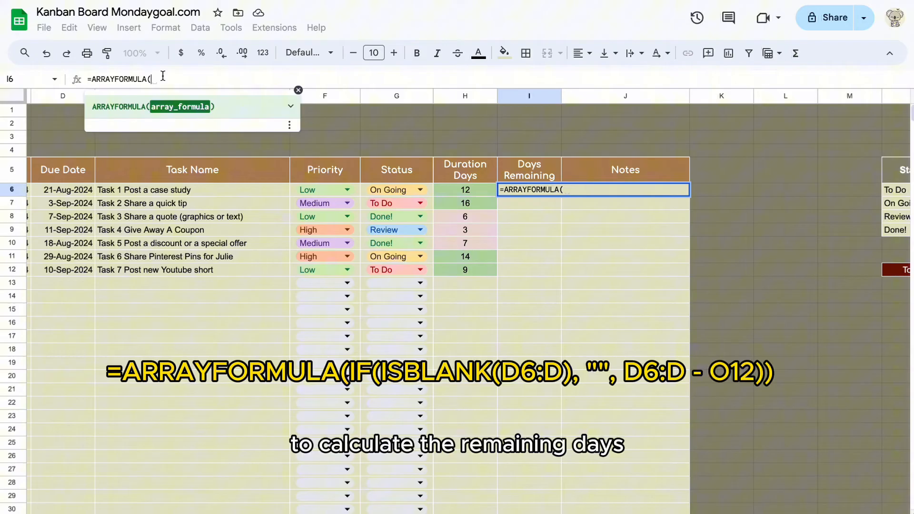
{"action": "type", "text": "if("}
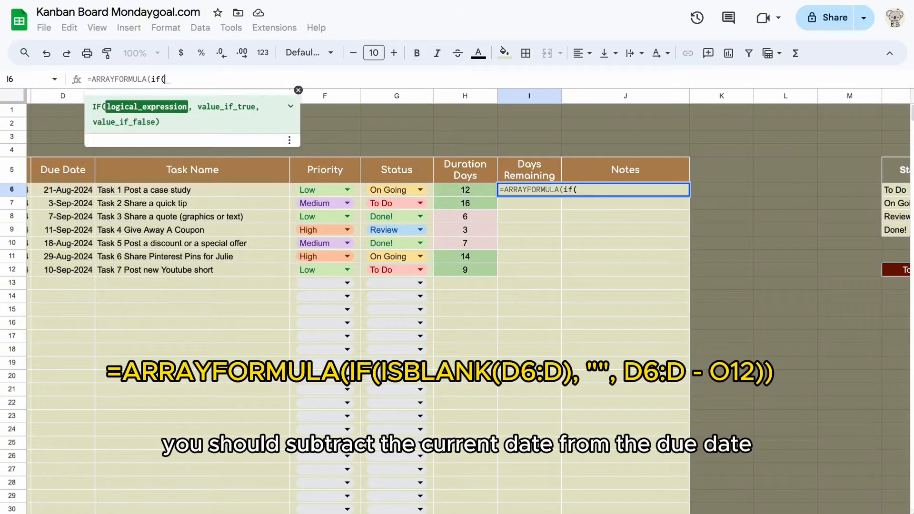
{"action": "type", "text": "isb"}
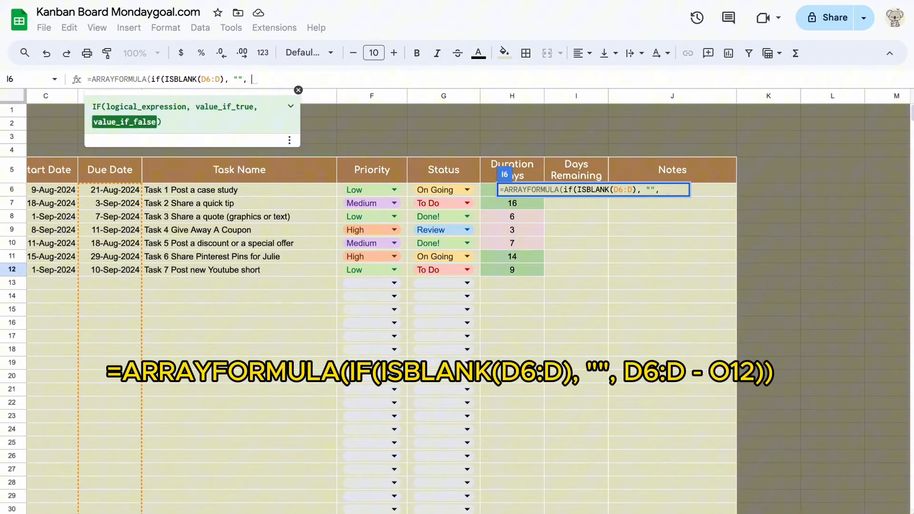
{"action": "type", "text": "D6:d"}
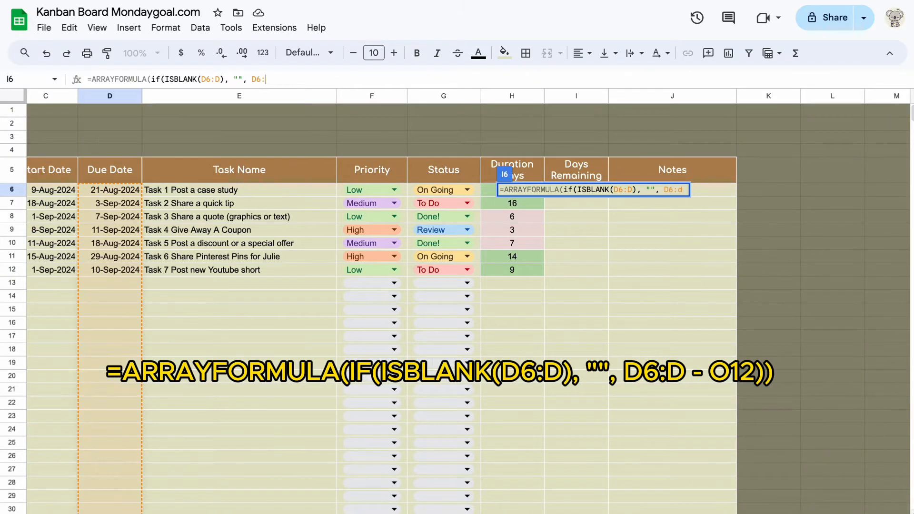
{"action": "type", "text": "-"}
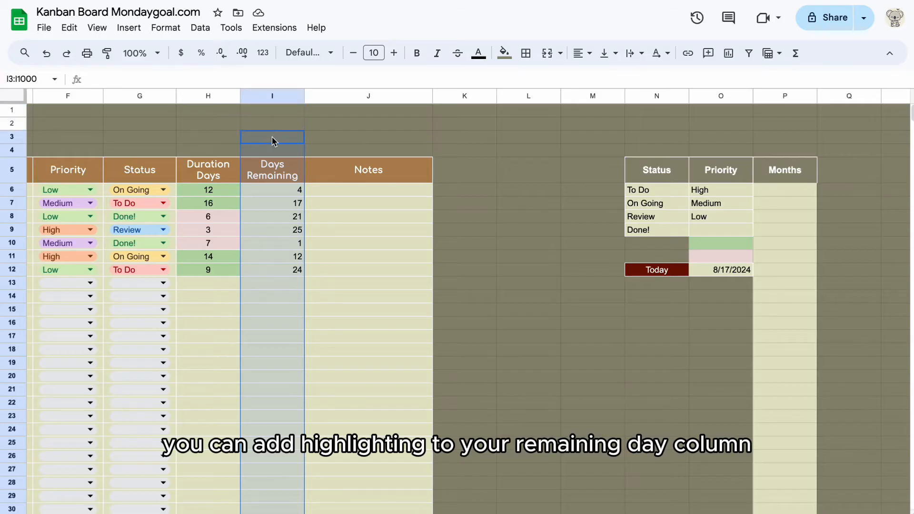
Shade Days Remaining greater than 7 green with a conditional formatting rule
{"action": "left_click", "coordinate": [272, 189]}
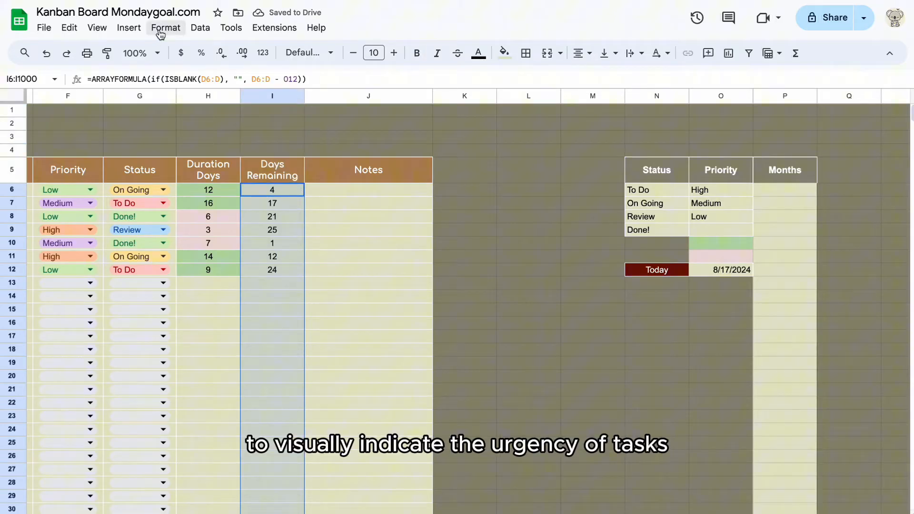
{"action": "left_click", "coordinate": [165, 27]}
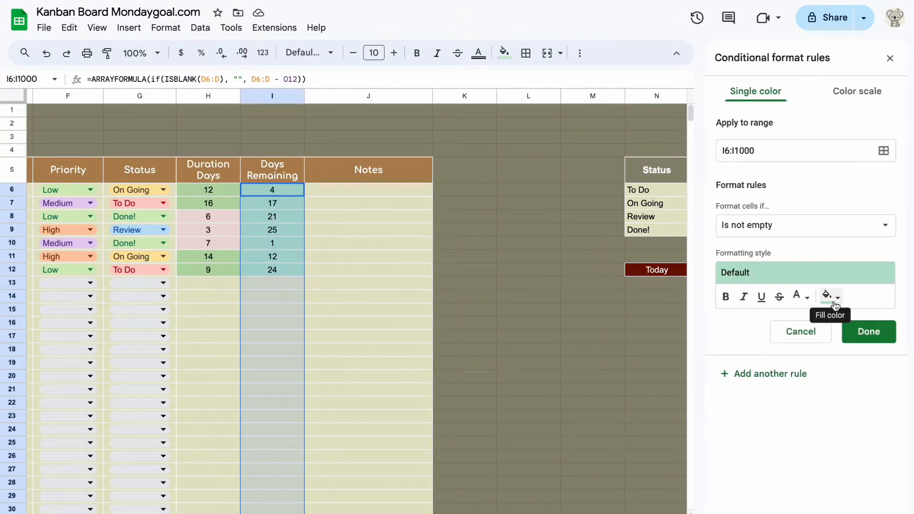
{"action": "left_click", "coordinate": [804, 225]}
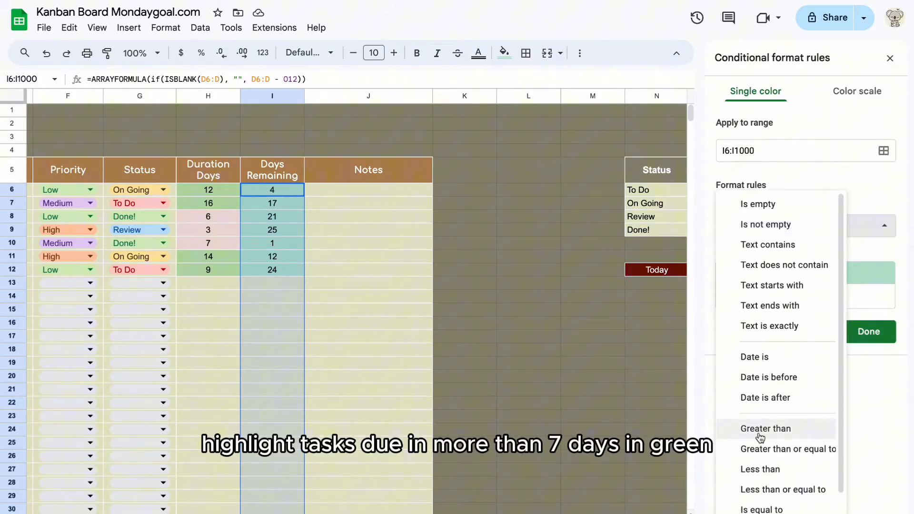
{"action": "left_click", "coordinate": [765, 429]}
{"action": "type", "text": "7"}
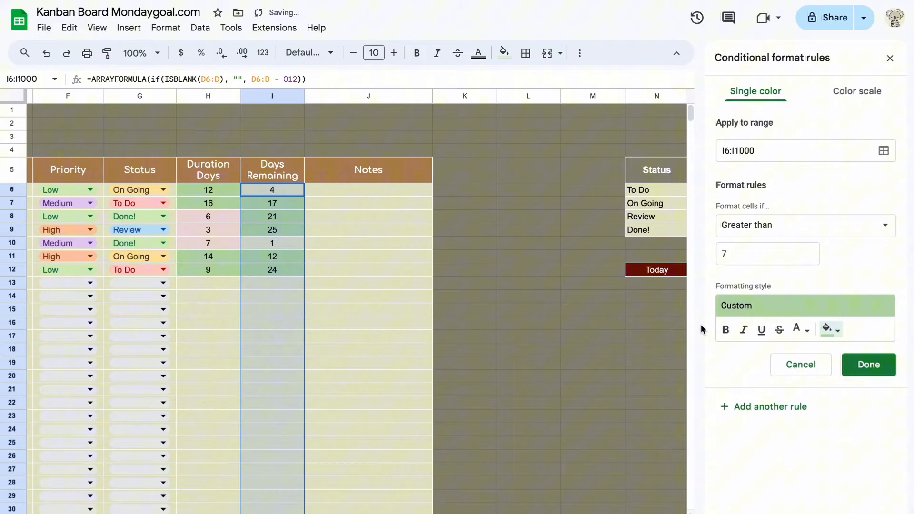
{"action": "left_click", "coordinate": [805, 224]}
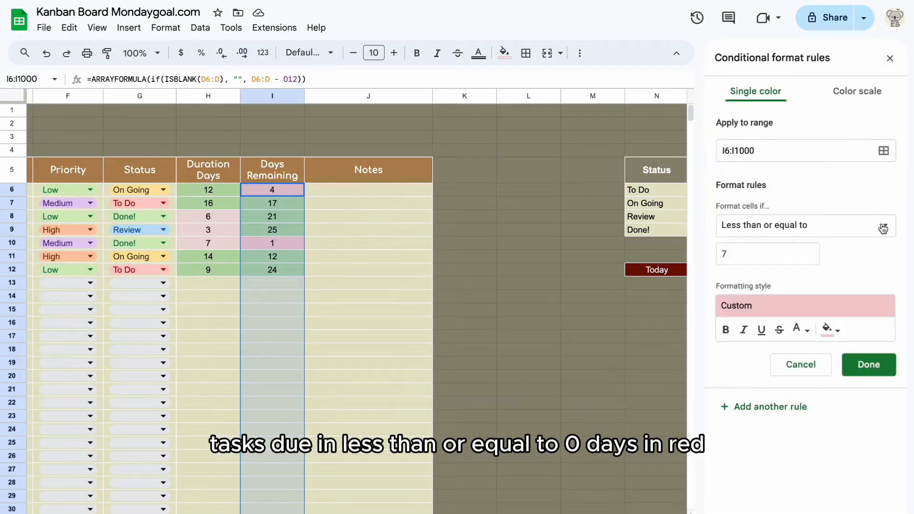
Add a rule colouring Days Remaining between 0 and 7 light peach
{"action": "left_click", "coordinate": [763, 225]}
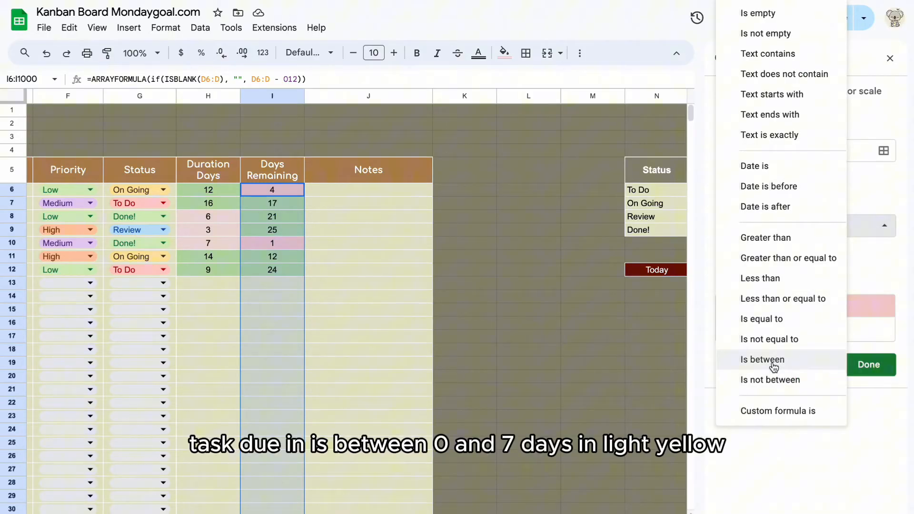
{"action": "left_click", "coordinate": [762, 360]}
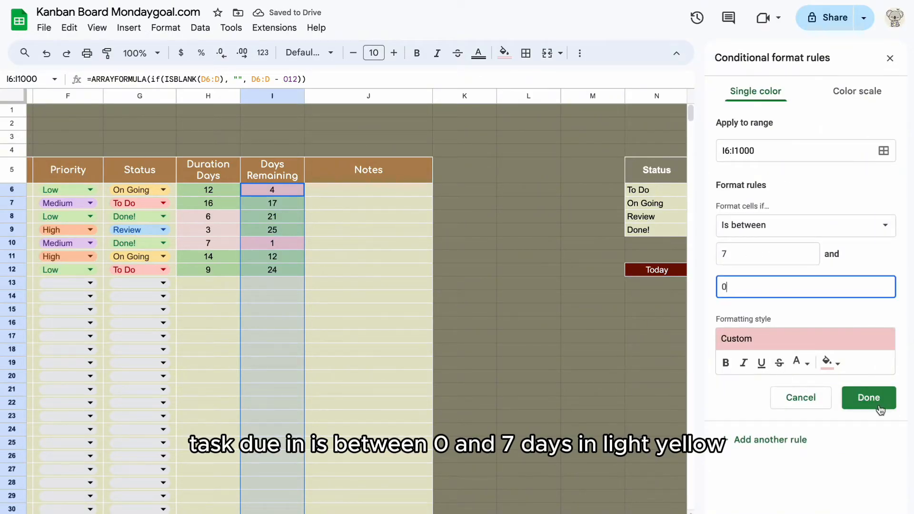
{"action": "left_click", "coordinate": [822, 329]}
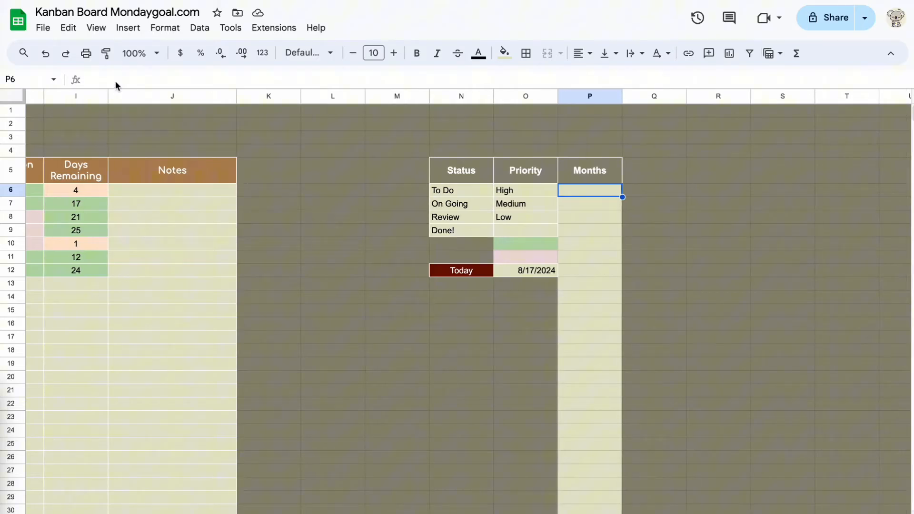
Enter an ARRAYFORMULA in P6 giving each start date's month name in MMMM format, blank when C is empty
{"action": "type", "text": "=arr"}
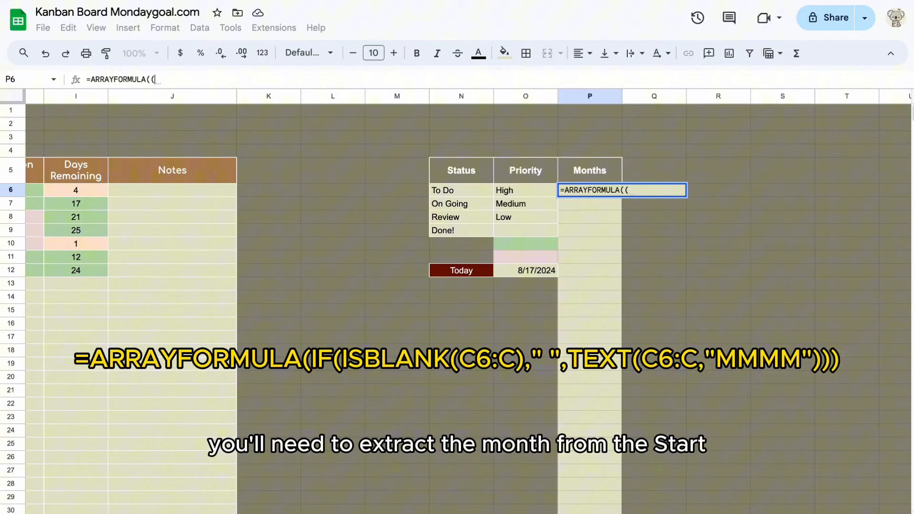
{"action": "type", "text": "IF("}
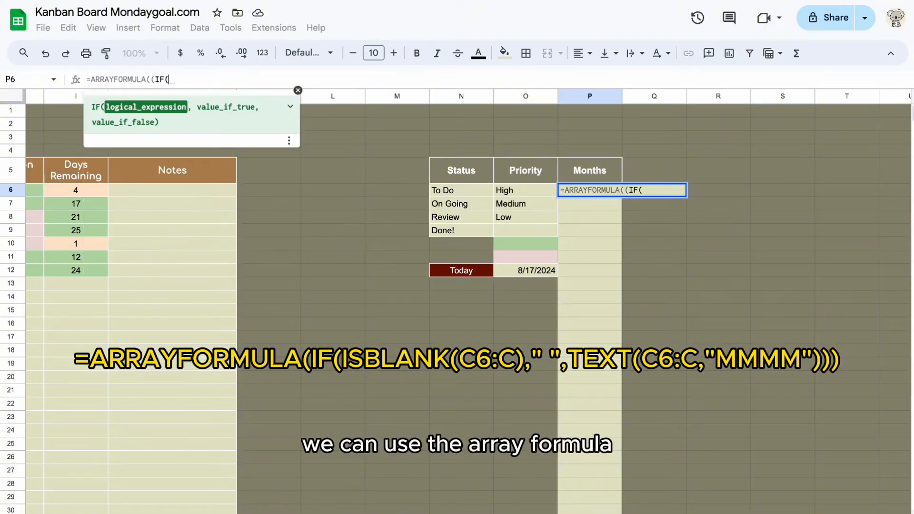
{"action": "type", "text": "is"}
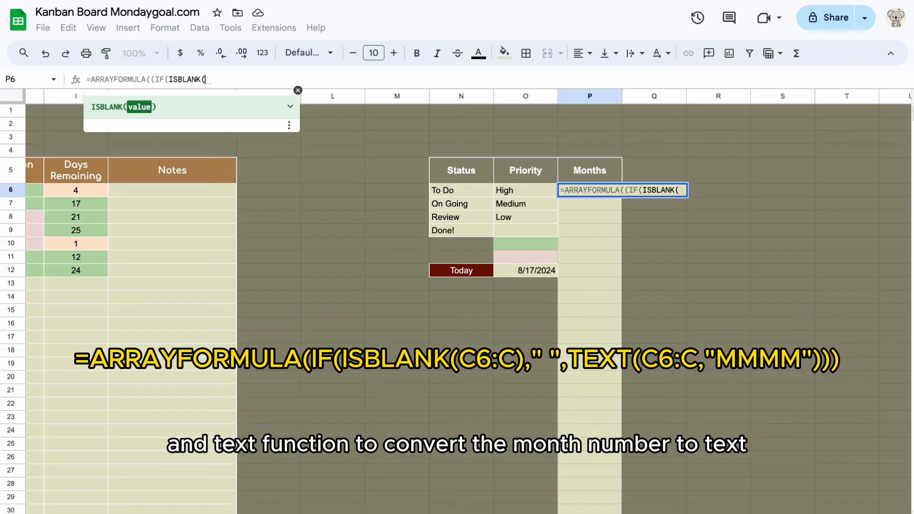
{"action": "scroll", "scroll_direction": "left", "scroll_amount": 3}
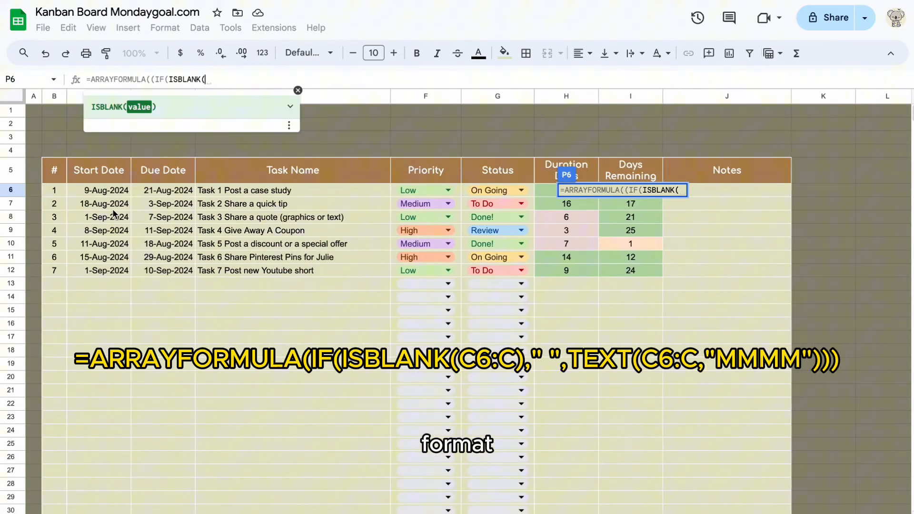
{"action": "type", "text": "C6:C)"}
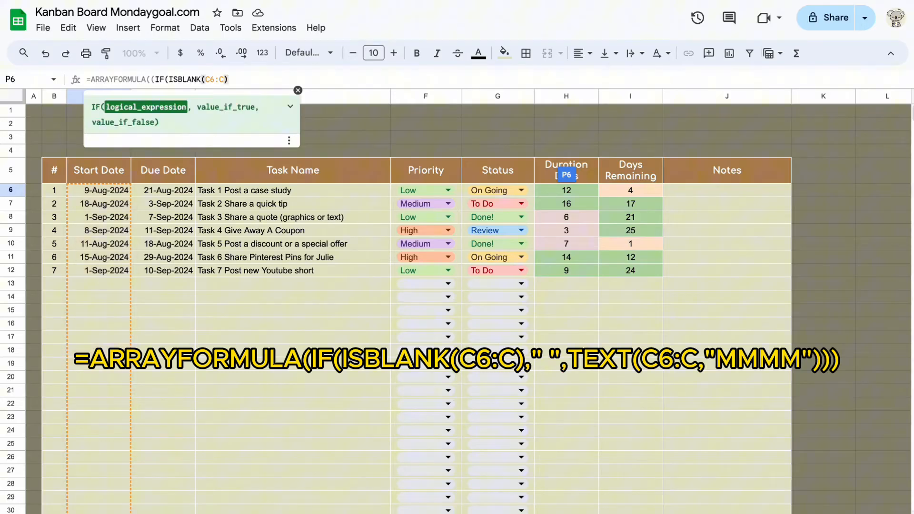
{"action": "type", "text": ",\"\",text(C6:C,\"MMMM\")))"}
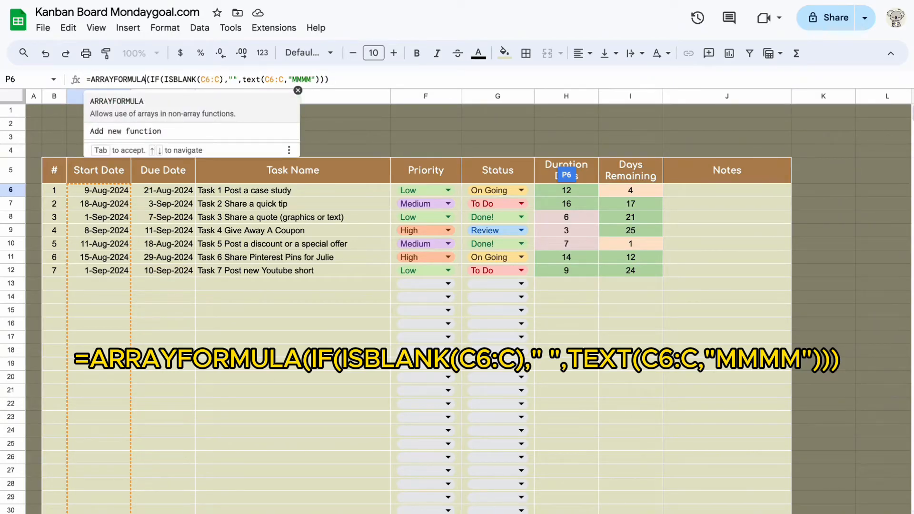
{"action": "key", "text": "enter"}
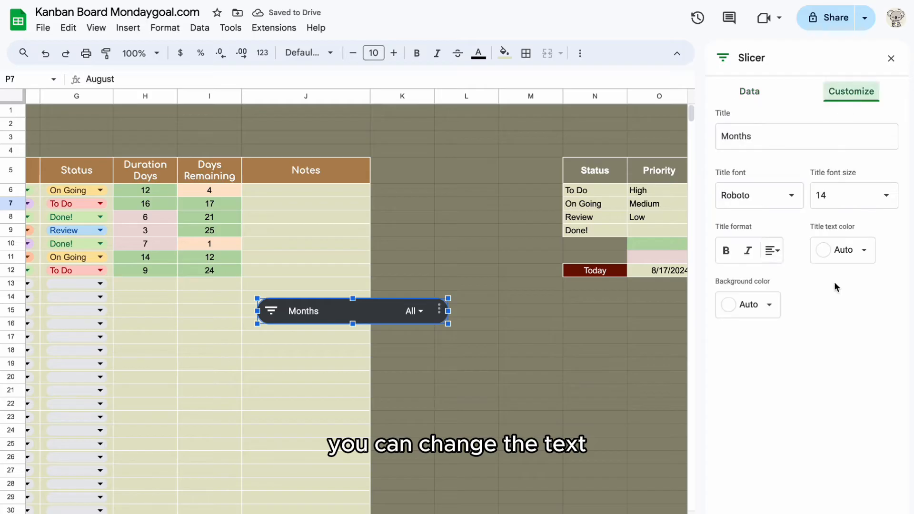
Style the Months slicer beige with an 18pt bold title, move it above the table and filter to include August
{"action": "left_click", "coordinate": [747, 304]}
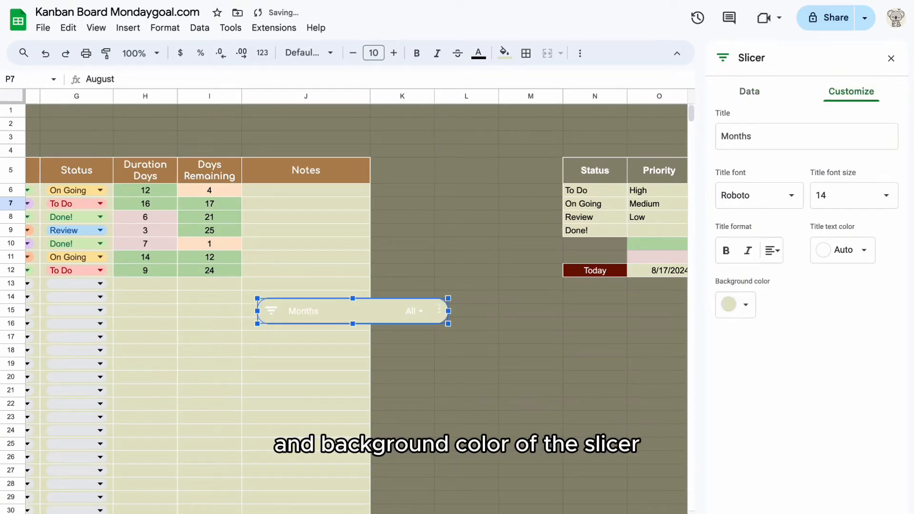
{"action": "left_click", "coordinate": [881, 195]}
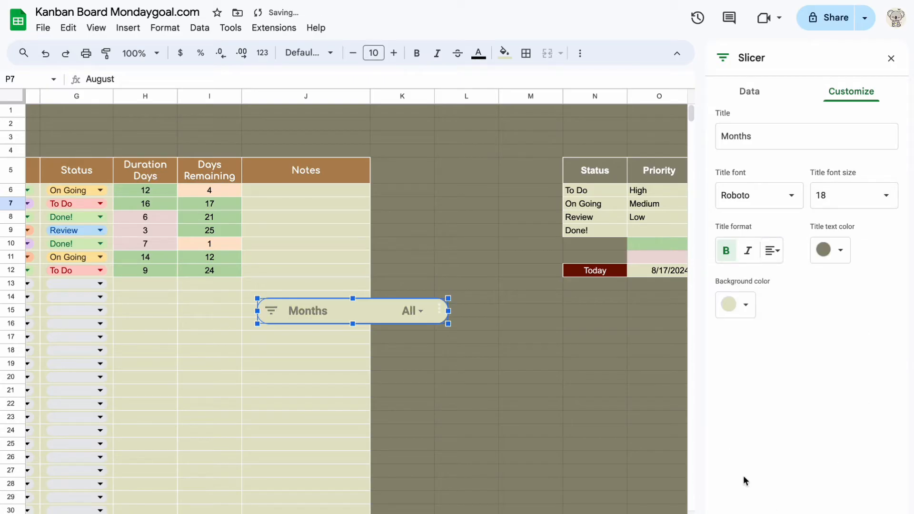
{"action": "left_click_drag", "start_coordinate": [349, 311], "coordinate": [263, 128]}
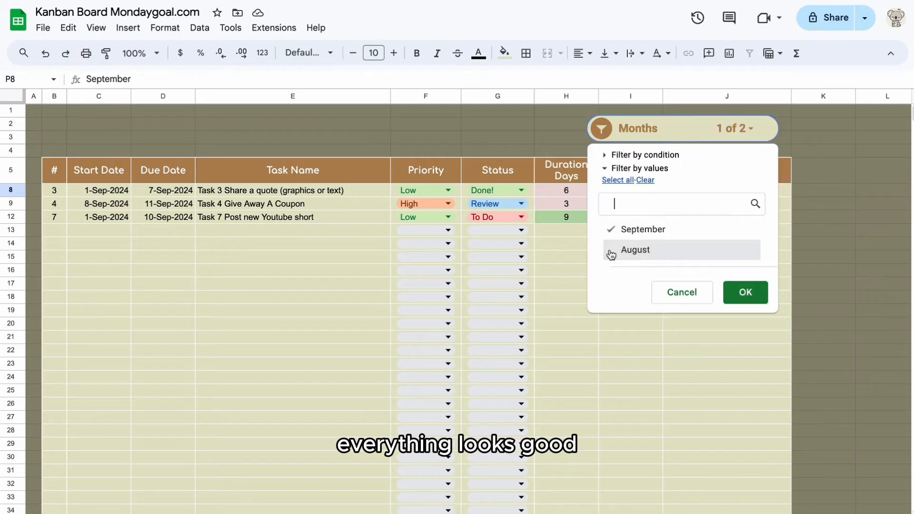
{"action": "left_click", "coordinate": [744, 293]}
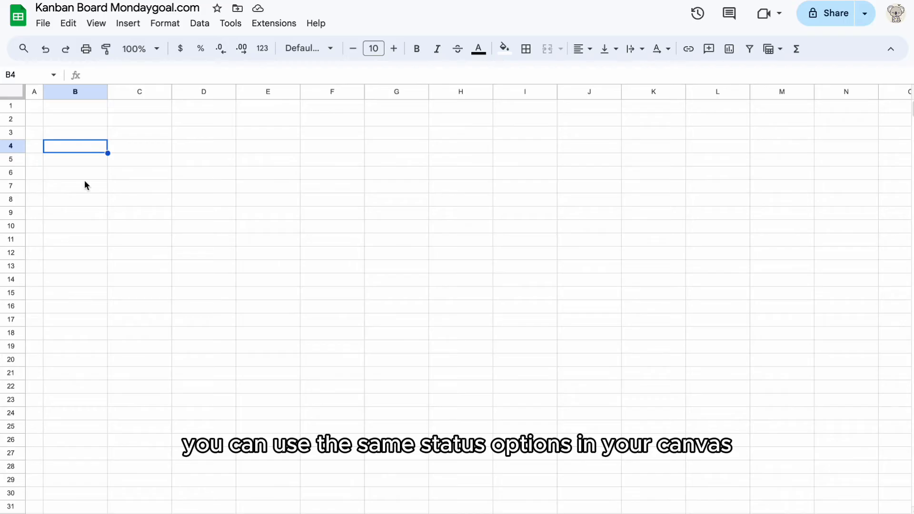
Reference Task!N6:N9 status names into B4, E4, H4, K4 and make them bold white
{"action": "type", "text": "=Task!N6"}
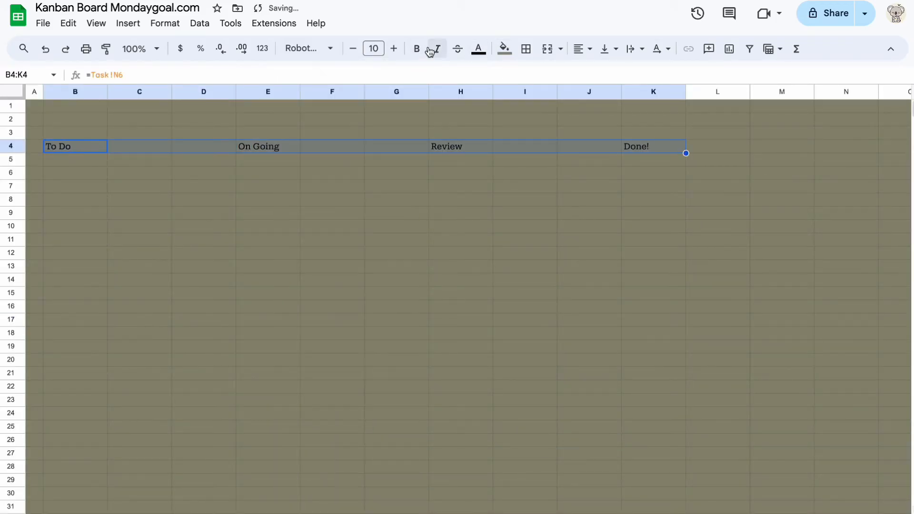
{"action": "left_click", "coordinate": [416, 48]}
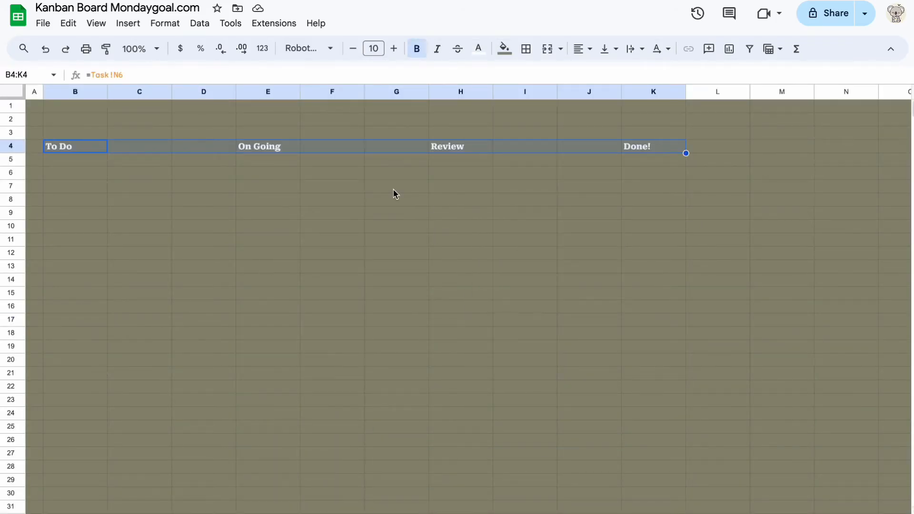
{"action": "left_click", "coordinate": [504, 55]}
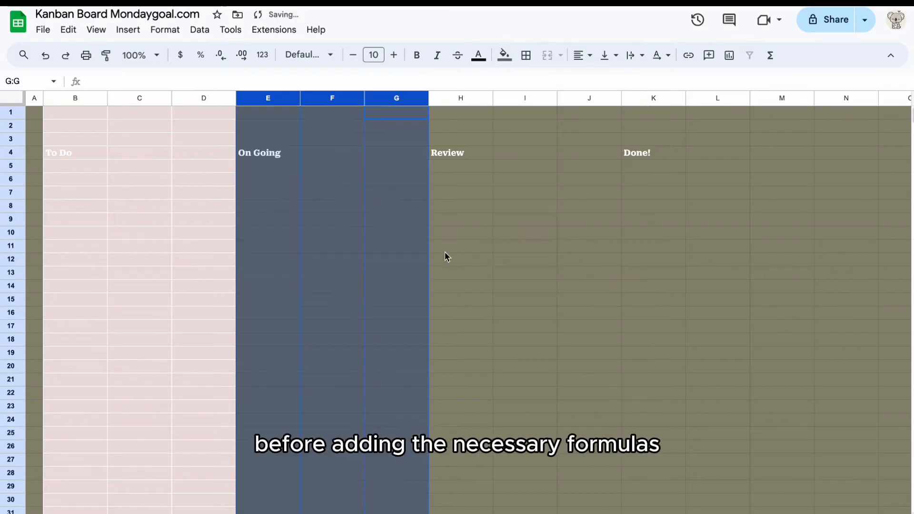
Fill the On Going columns light blue and the Done! columns pale green
{"action": "left_click", "coordinate": [396, 152]}
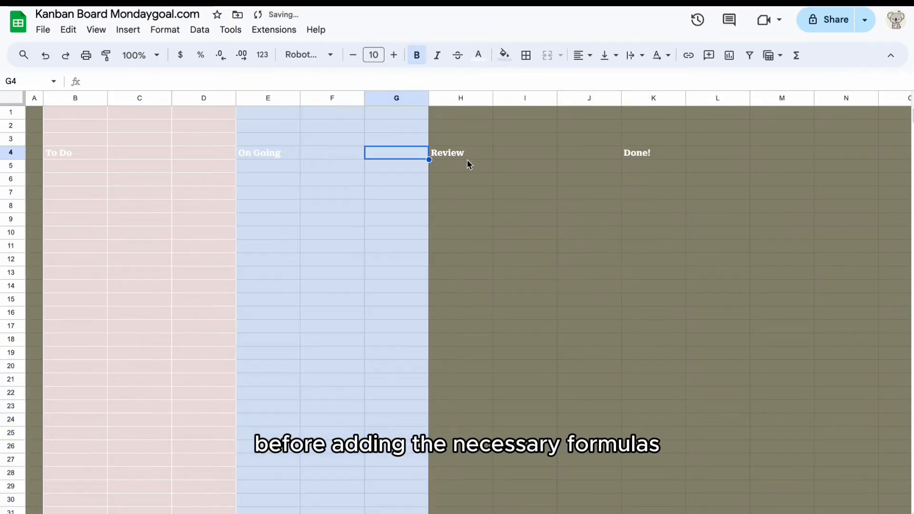
{"action": "left_click", "coordinate": [525, 56]}
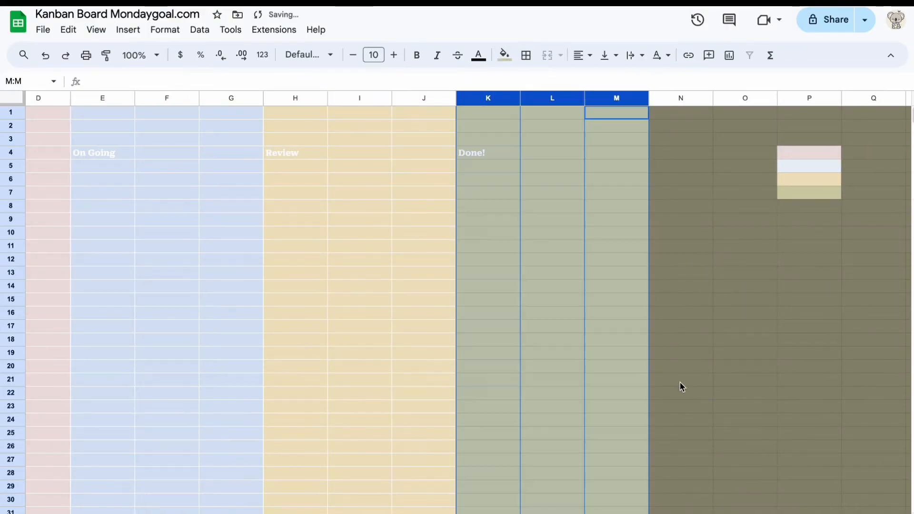
{"action": "left_click", "coordinate": [525, 56]}
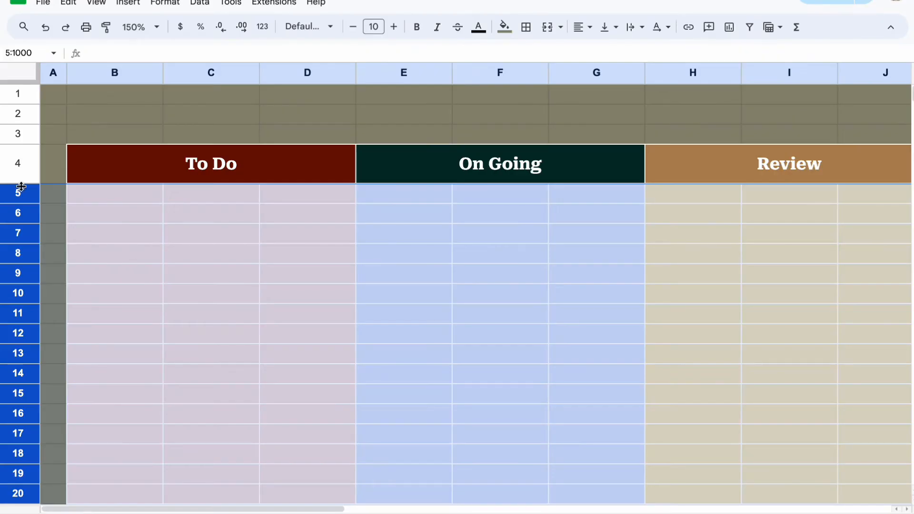
Resize rows 5 to 1000 to a height of 115 pixels
{"action": "right_click", "coordinate": [20, 192]}
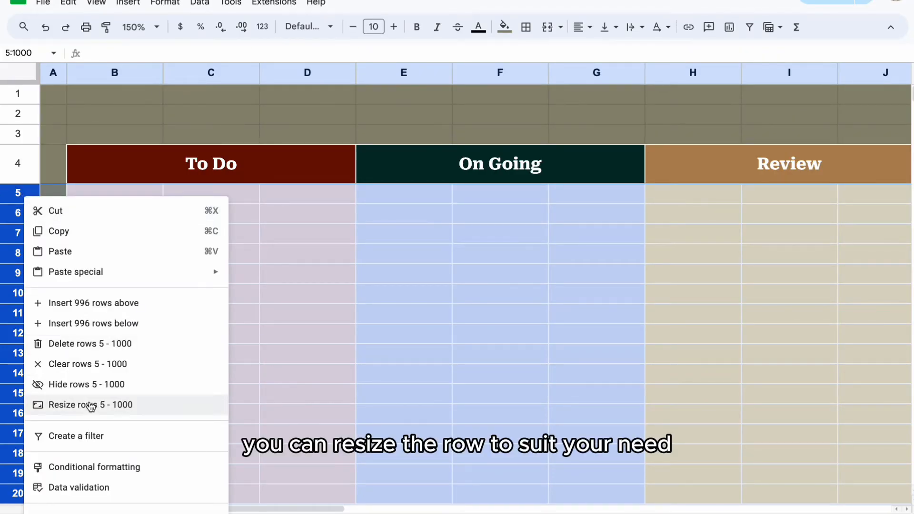
{"action": "left_click", "coordinate": [91, 405]}
{"action": "type", "text": "115"}
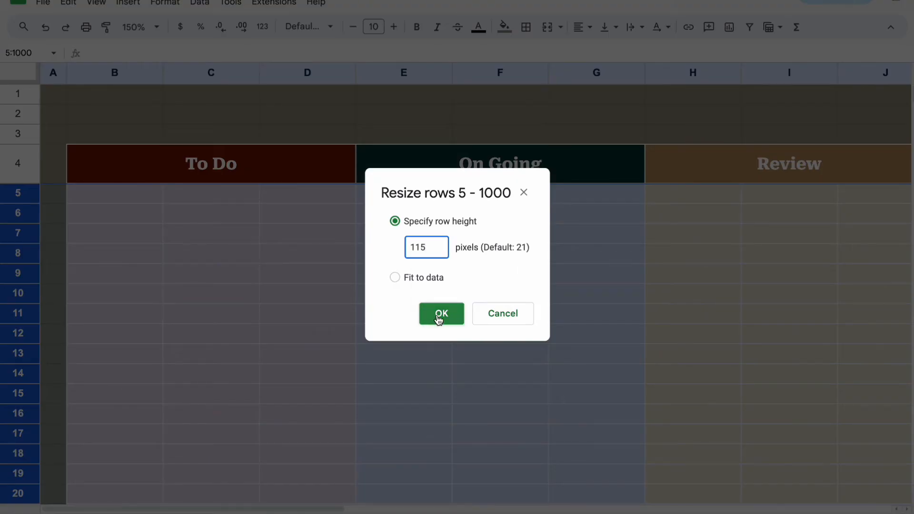
{"action": "left_click", "coordinate": [441, 313]}
{"action": "type", "text": "="}
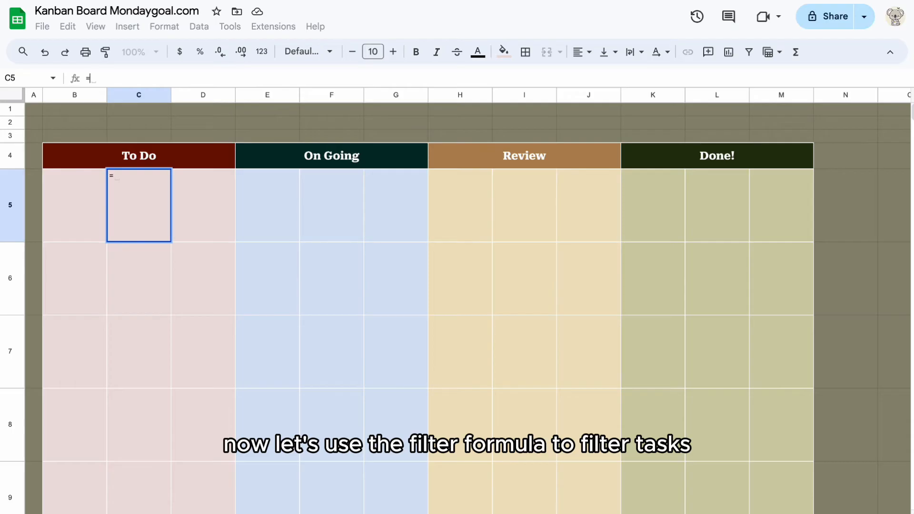
Enter =IFERROR(FILTER(Task!E6:E,(Task!G6:G=B4)),"") in C5 to list To Do task names
{"action": "type", "text": "IFERROR("}
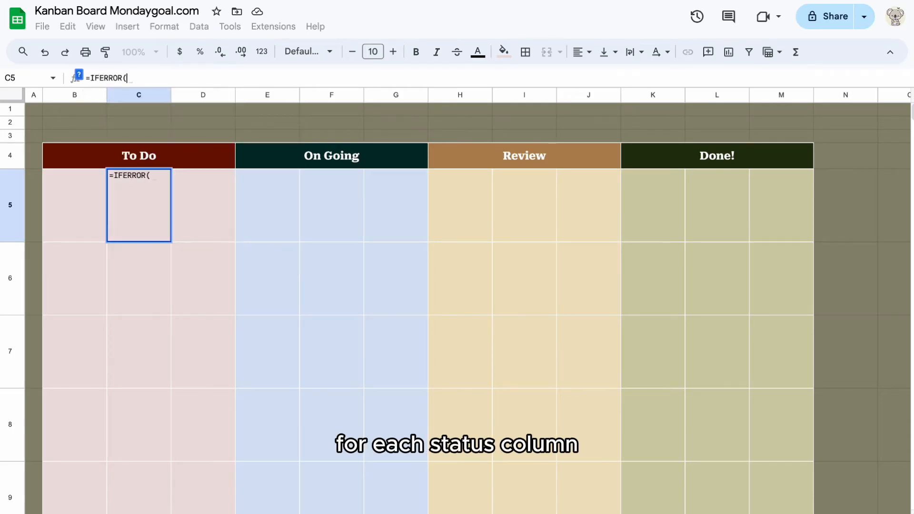
{"action": "type", "text": "FILTER("}
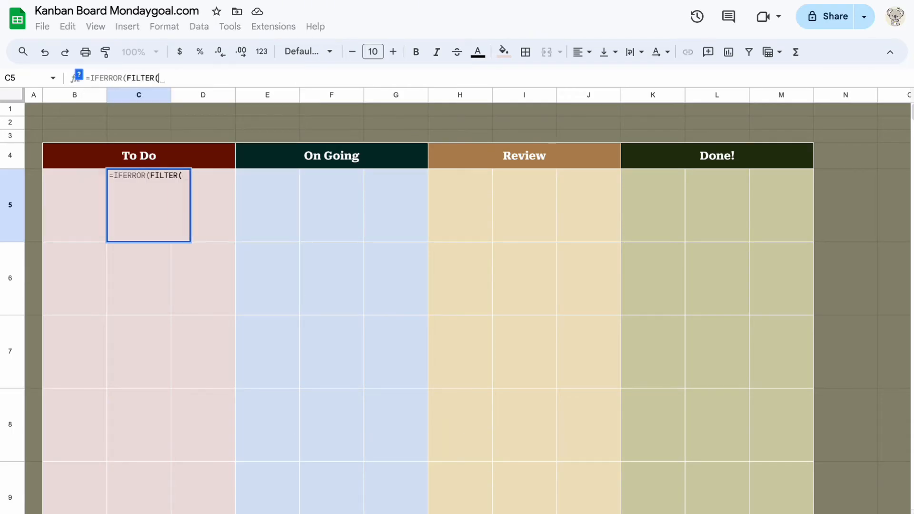
{"action": "mouse_move", "coordinate": [183, 500]}
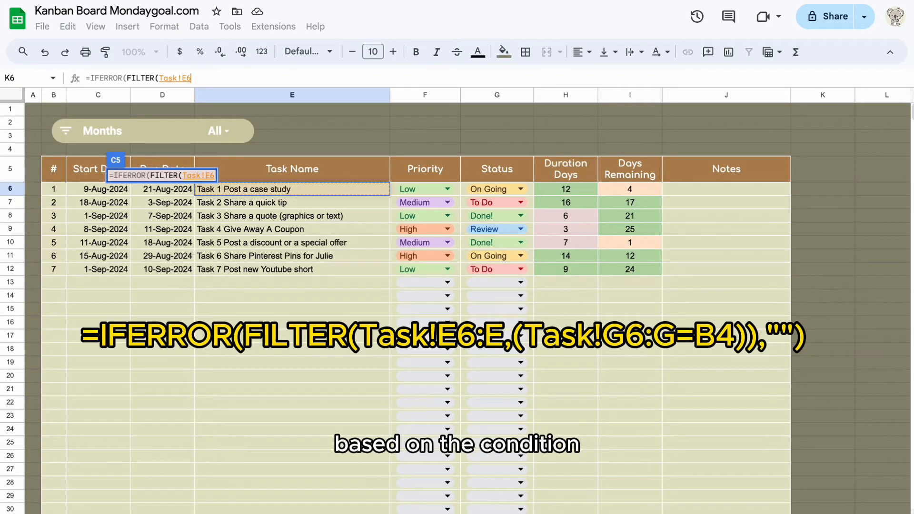
{"action": "type", "text": ":E,"}
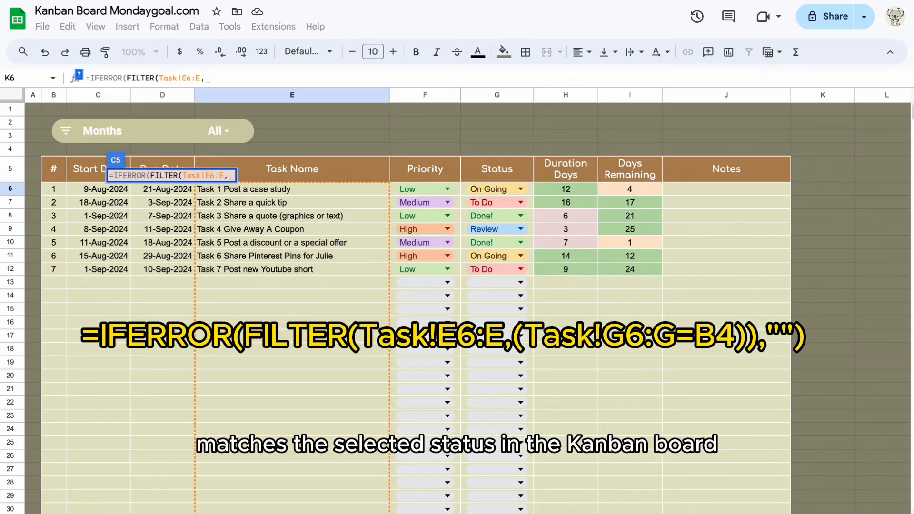
{"action": "type", "text": "(Task!G6:G"}
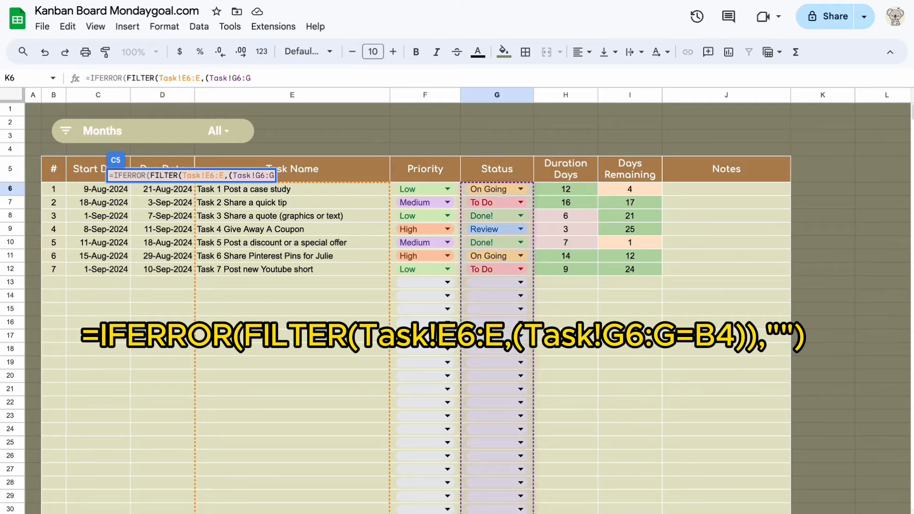
{"action": "type", "text": "=B4)),\"\")"}
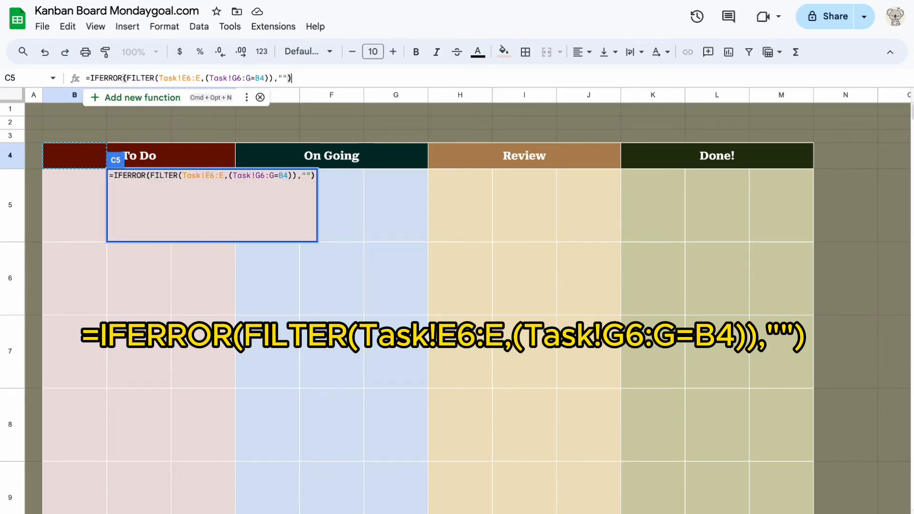
{"action": "key", "text": "Enter"}
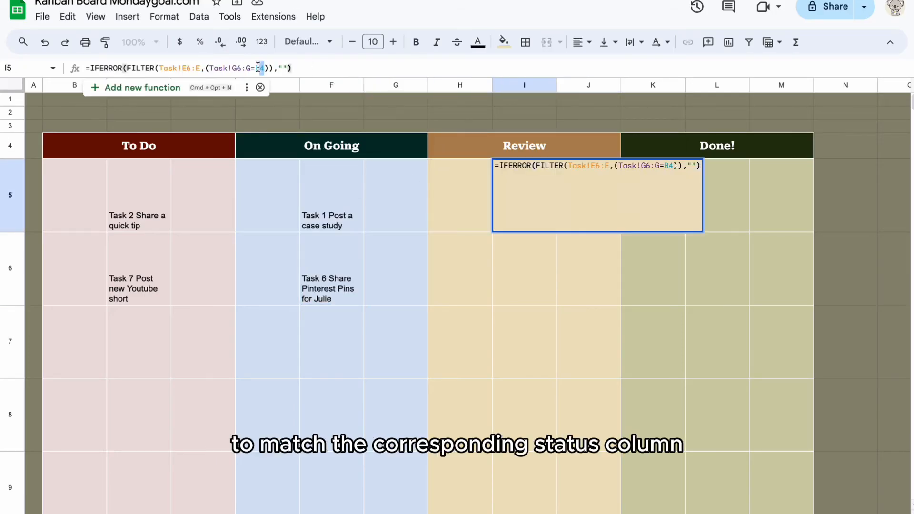
Confirm the Review column's FILTER formula and begin the next priority formula with =I
{"action": "key", "text": "enter"}
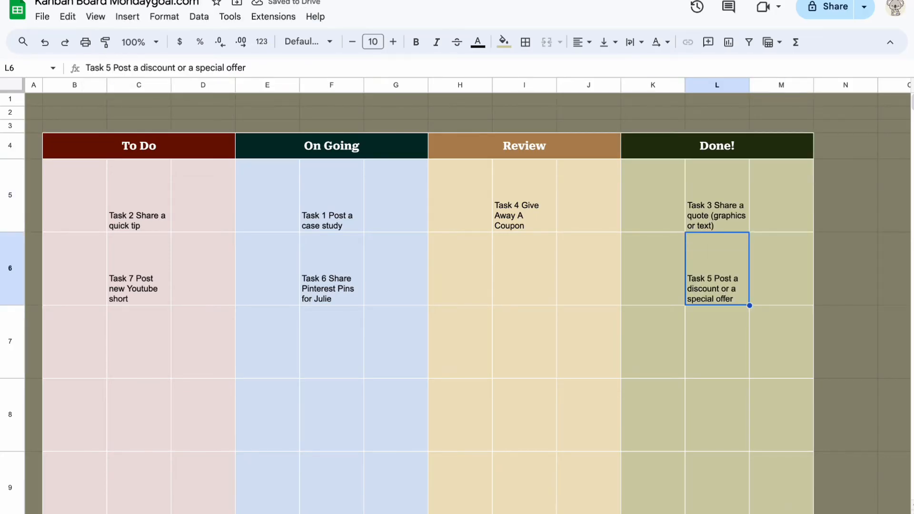
{"action": "type", "text": "=IFERROR(FILTER(Task!F6:F"}
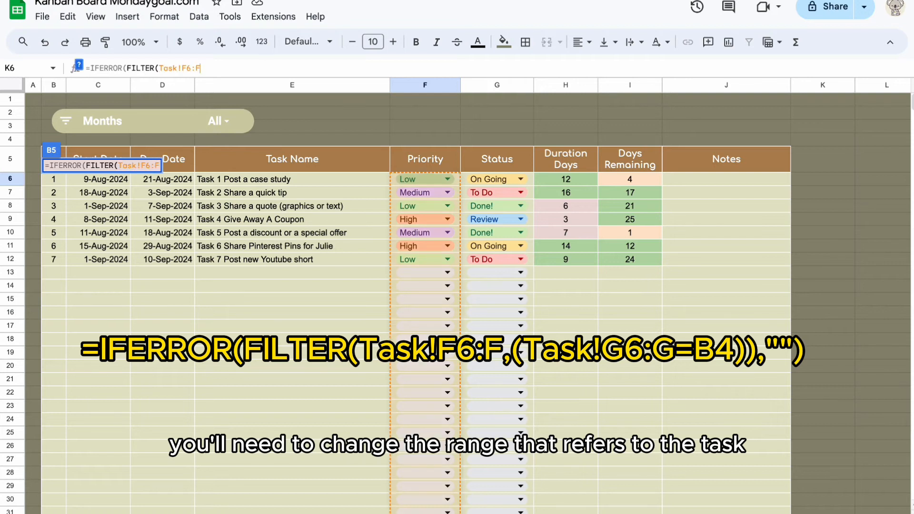
Enter IFERROR(FILTER(Task!F6:F,...)) priority formulas for On Going and Review, then start the To Do days formula
{"action": "type", "text": ",("}
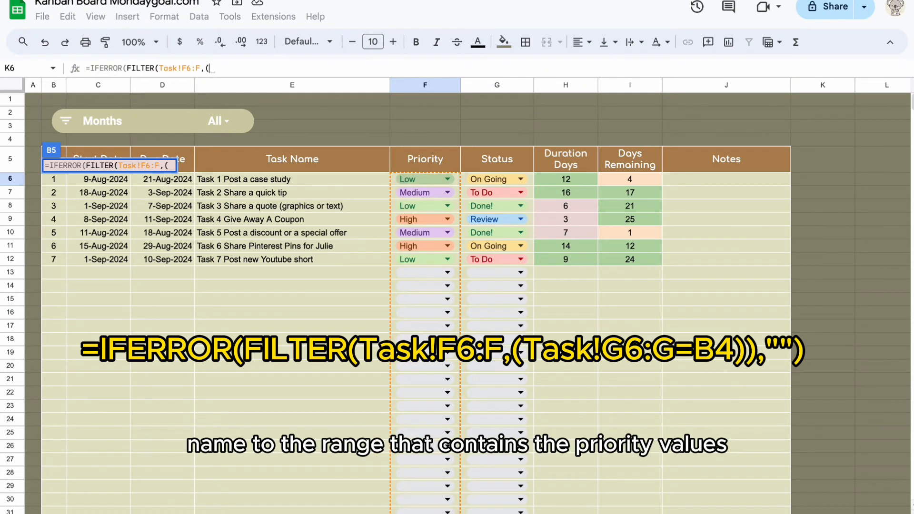
{"action": "left_click", "coordinate": [496, 179]}
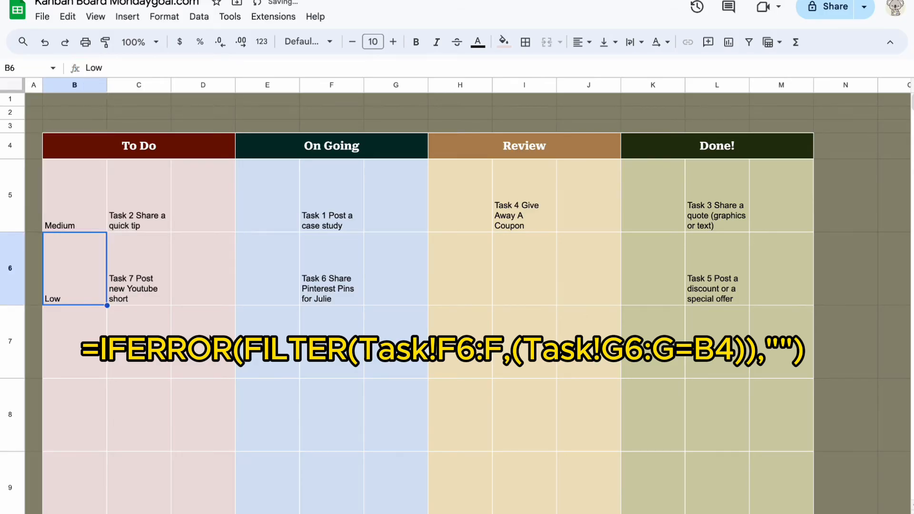
{"action": "left_click", "coordinate": [74, 195]}
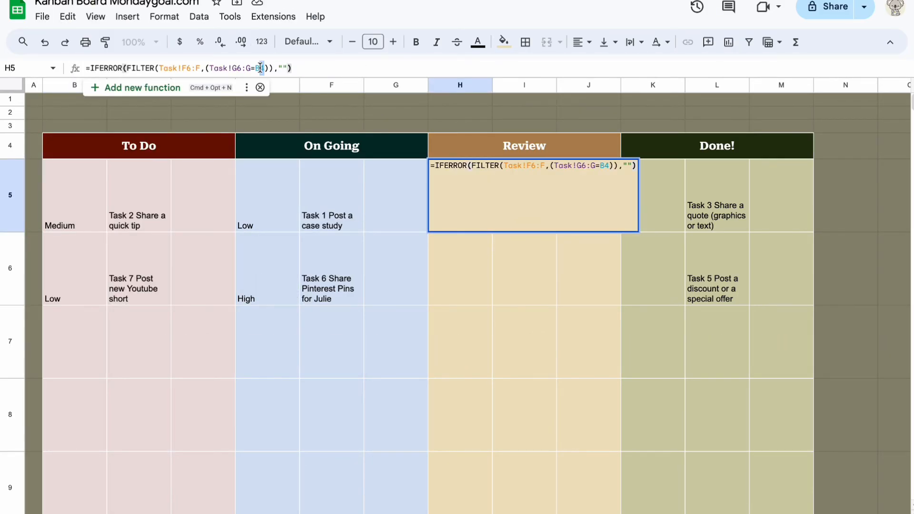
{"action": "key", "text": "enter"}
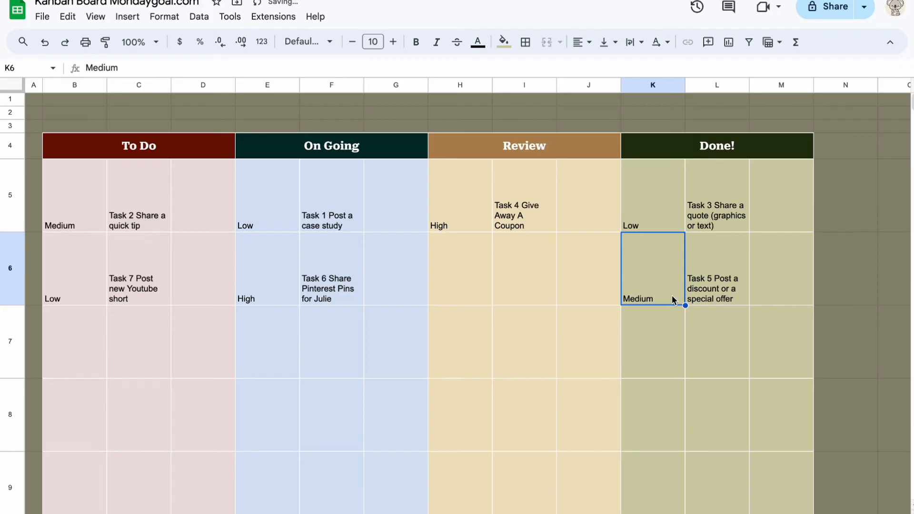
{"action": "left_click", "coordinate": [203, 196]}
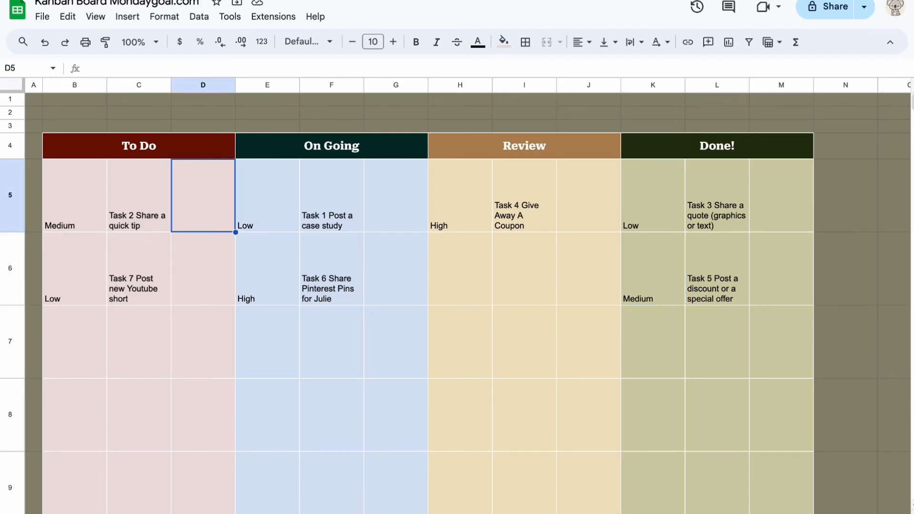
{"action": "type", "text": "=ife"}
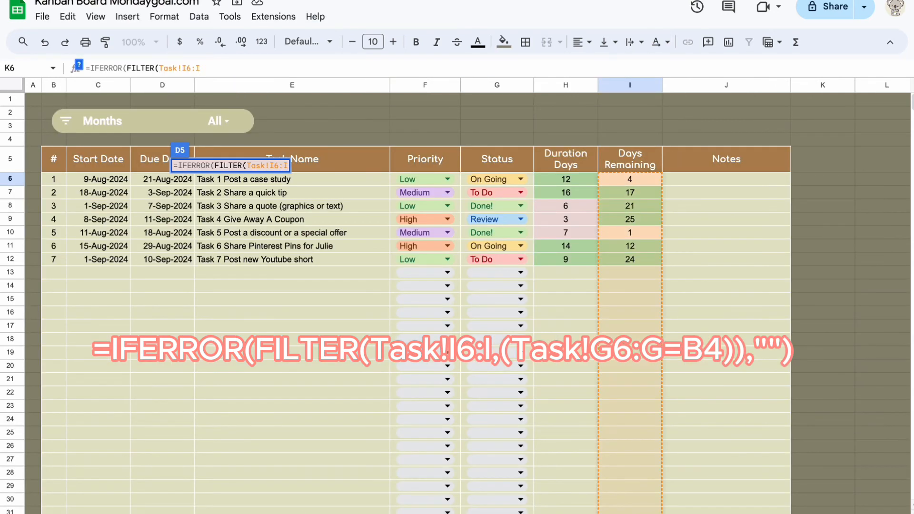
Continue the =IFERROR(FILTER(Task!I6:I,(Task!G6:G=B4)),"") days-remaining formula in D5
{"action": "type", "text": ",("}
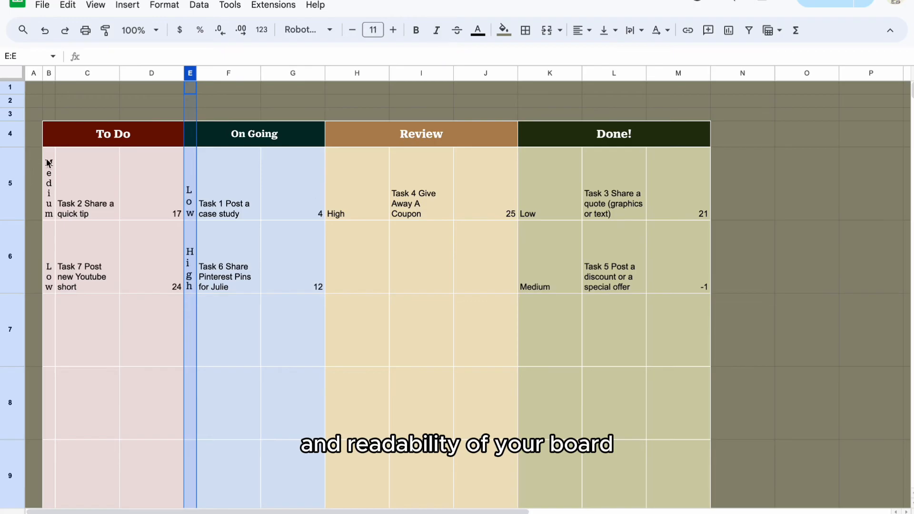
Rotate the priority columns' text vertically and center the task name cells
{"action": "left_click", "coordinate": [48, 73]}
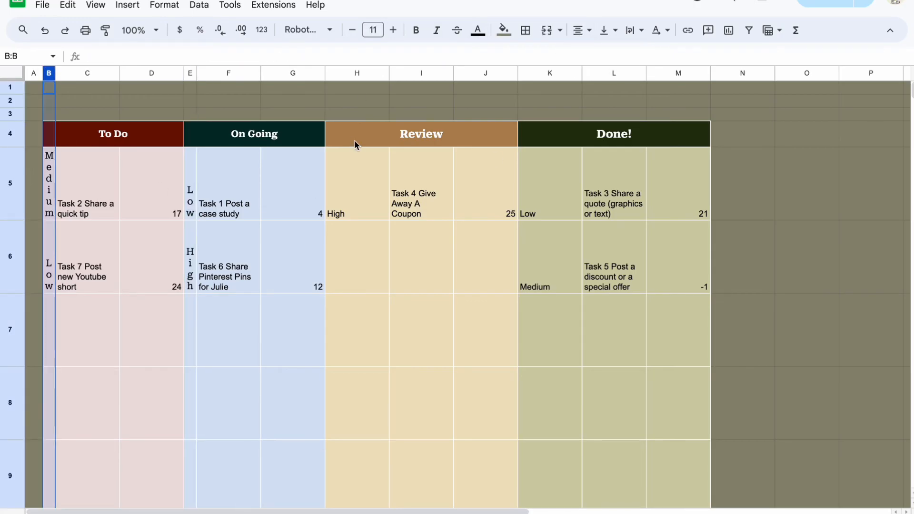
{"action": "right_click", "coordinate": [356, 73]}
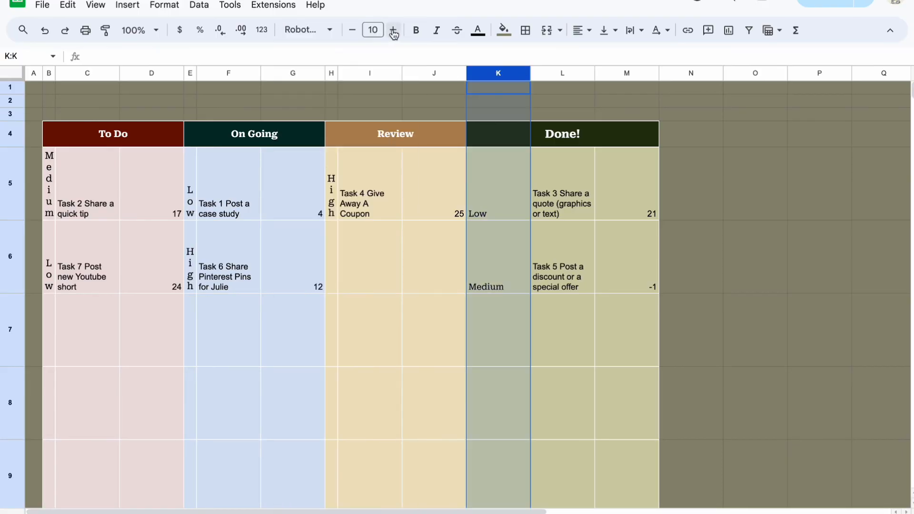
{"action": "left_click", "coordinate": [393, 30]}
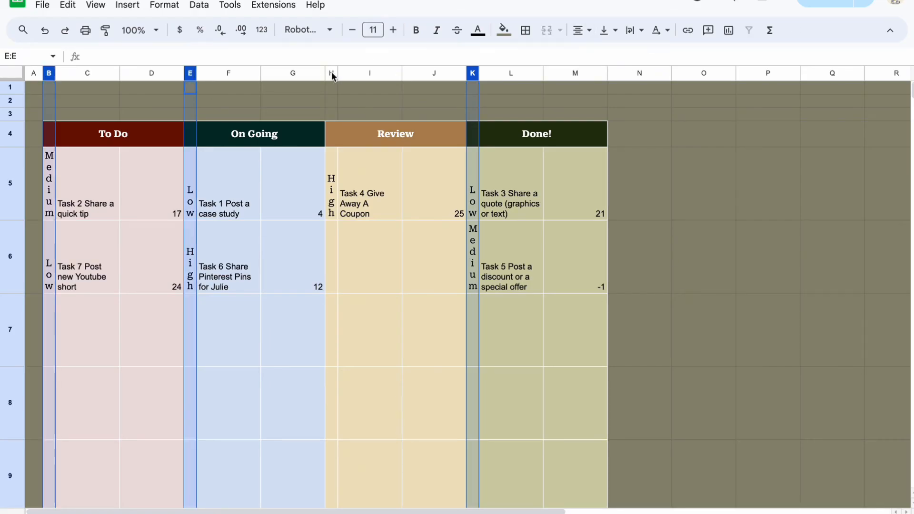
{"action": "left_click", "coordinate": [86, 184]}
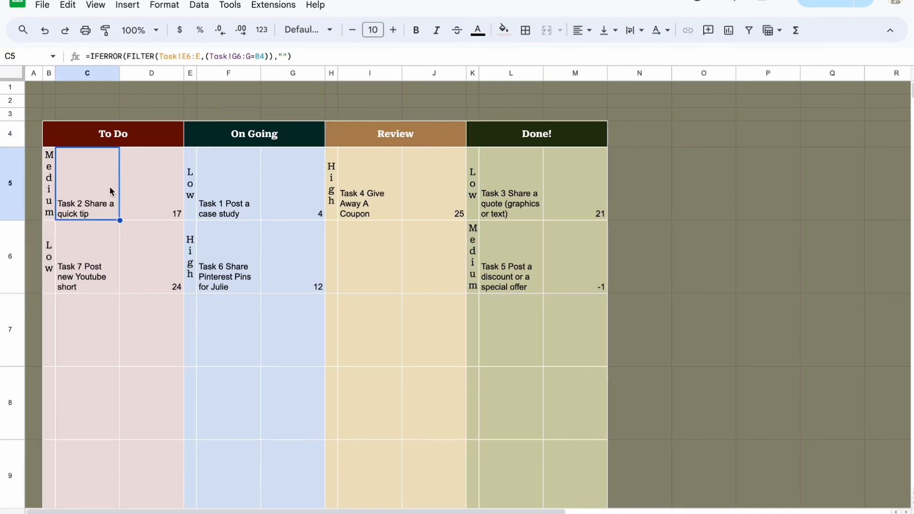
{"action": "left_click", "coordinate": [87, 73]}
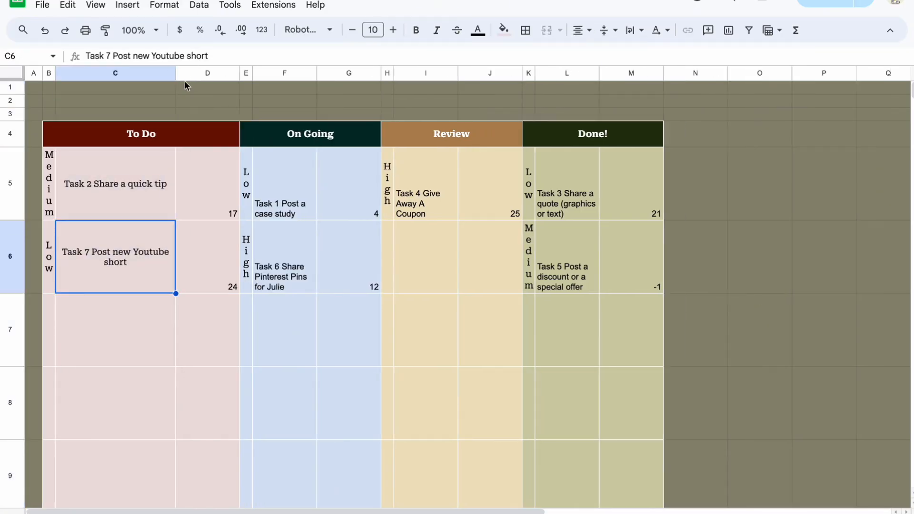
Resize task name column F to 200 pixels and set a new narrower width for days column M
{"action": "left_click", "coordinate": [304, 30]}
{"action": "type", "text": "200"}
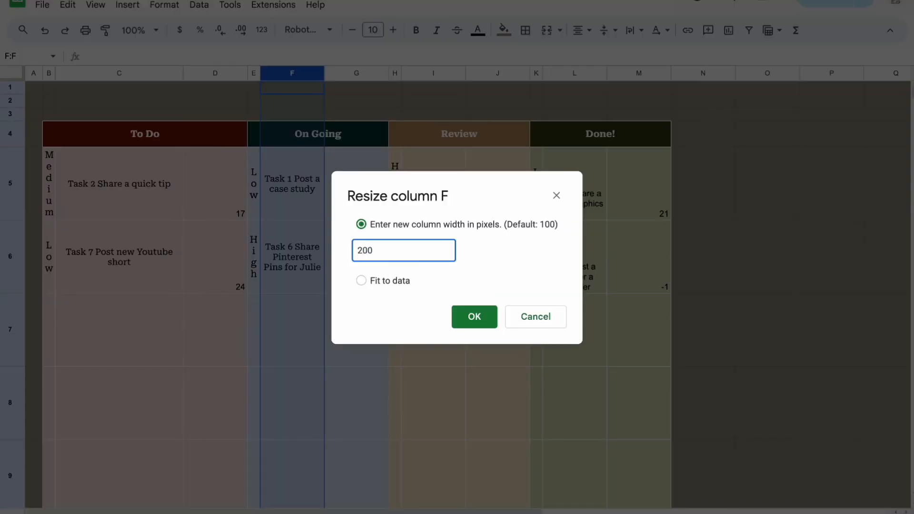
{"action": "left_click", "coordinate": [474, 316]}
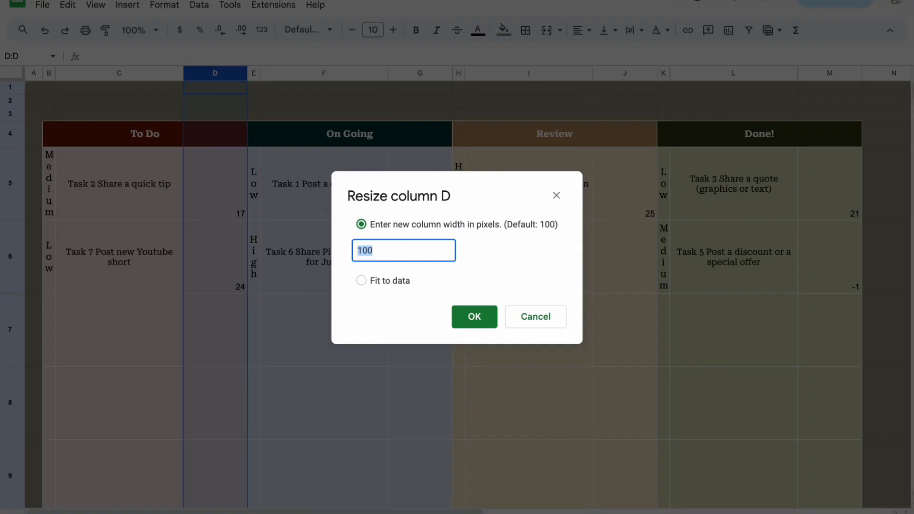
{"action": "right_click", "coordinate": [676, 72]}
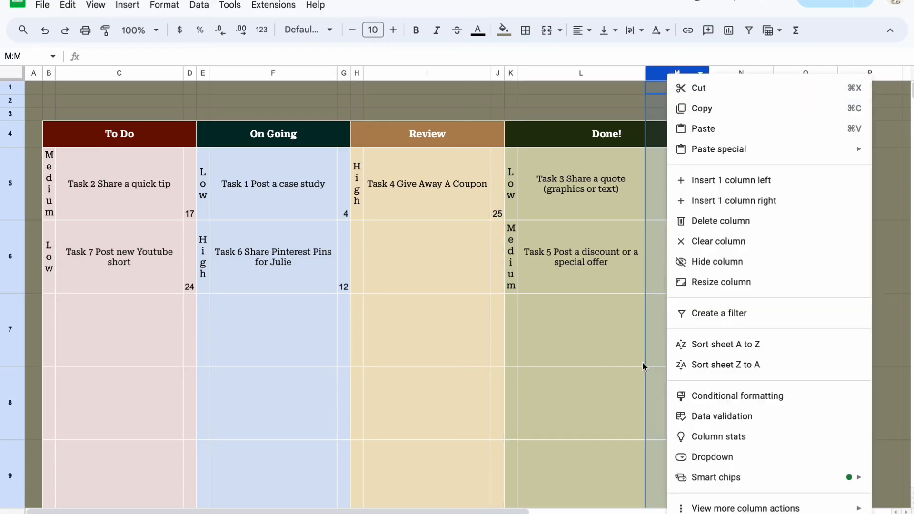
{"action": "left_click", "coordinate": [753, 256]}
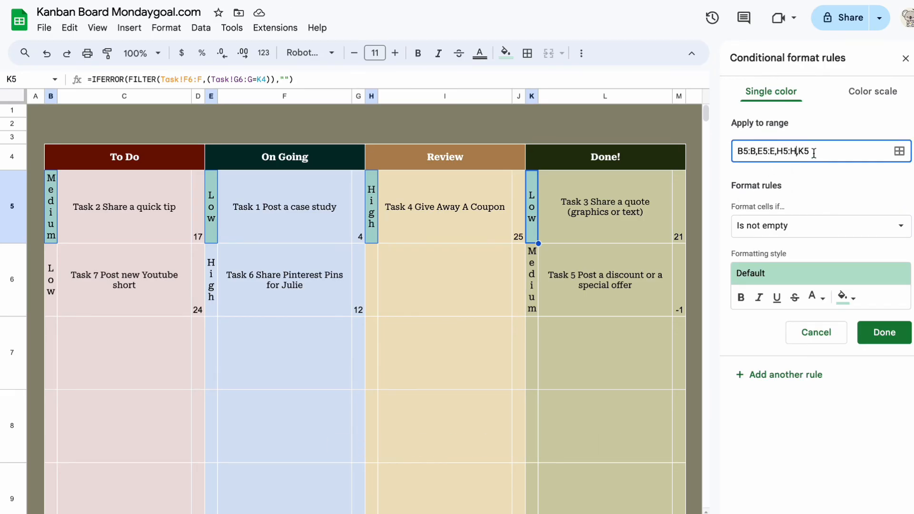
Apply a 'Low' text-contains rule with green fill across the four priority columns
{"action": "type", "text": "Lov"}
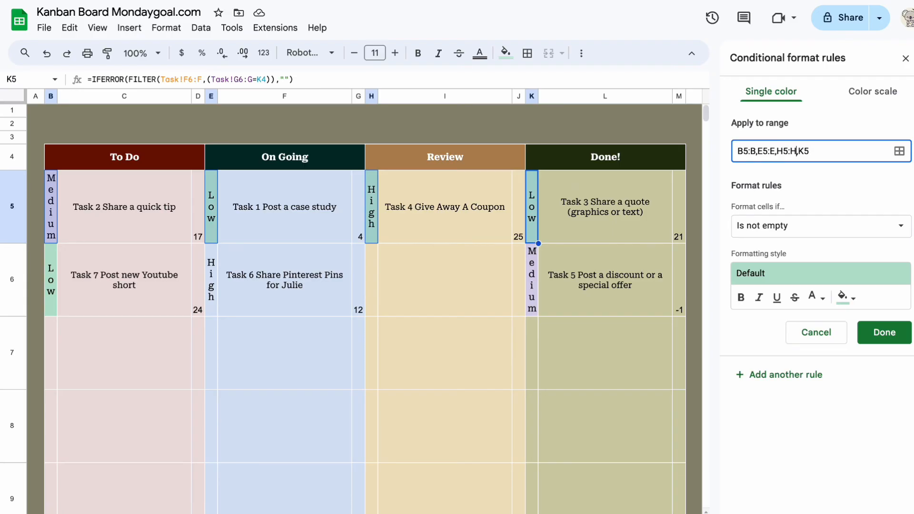
{"action": "left_click", "coordinate": [819, 227]}
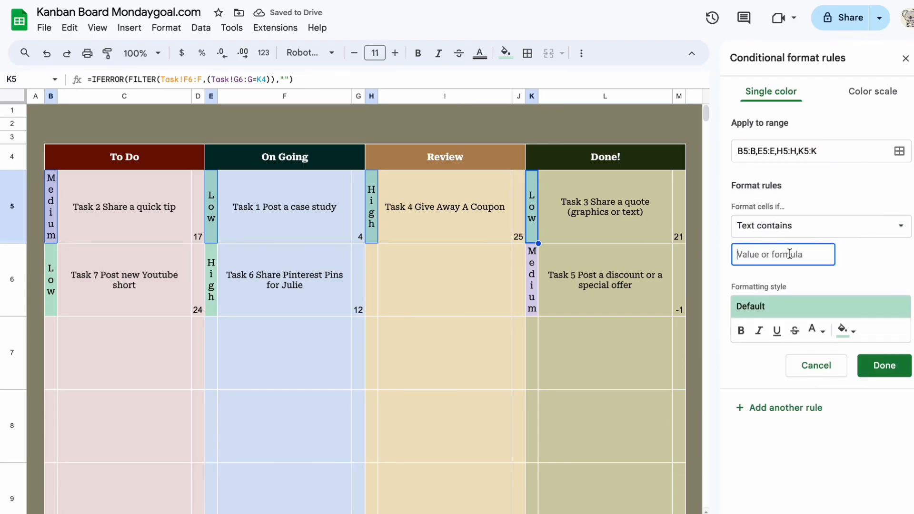
{"action": "left_click", "coordinate": [842, 330]}
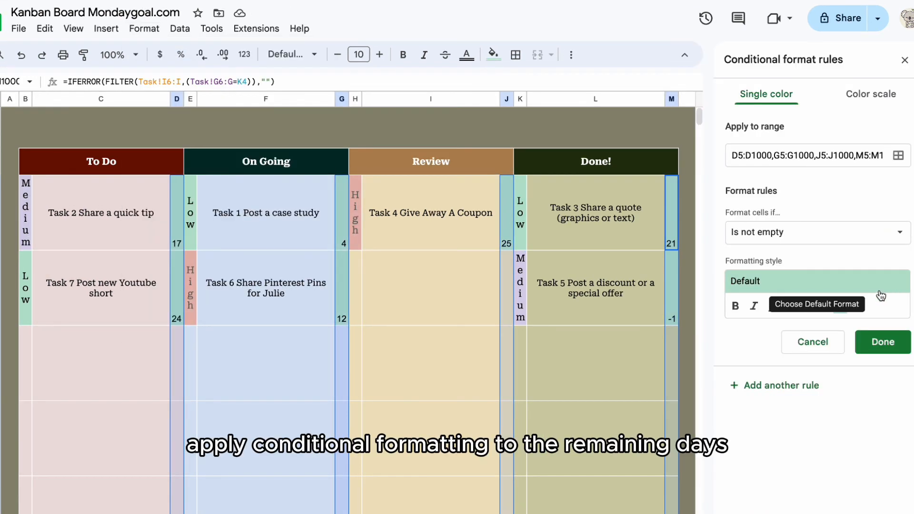
Add a rule making days remaining of 7 or more bold green
{"action": "left_click", "coordinate": [816, 232]}
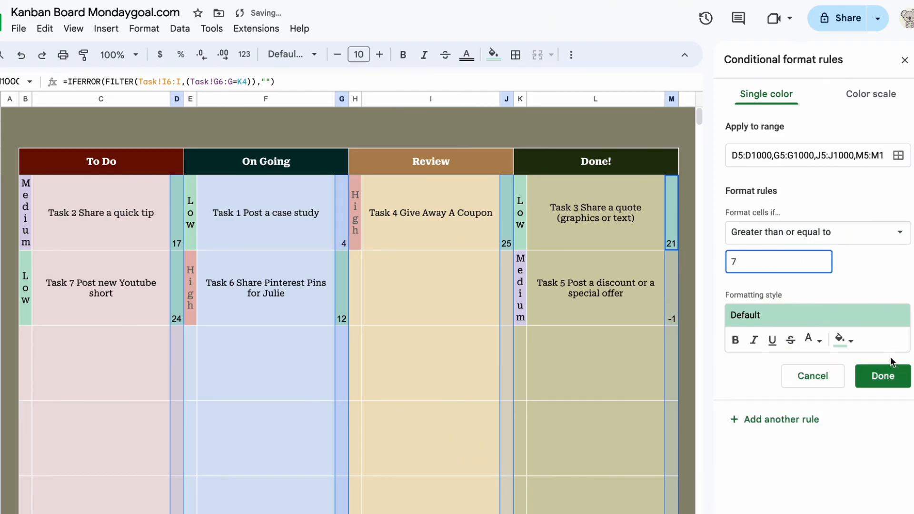
{"action": "left_click", "coordinate": [402, 54]}
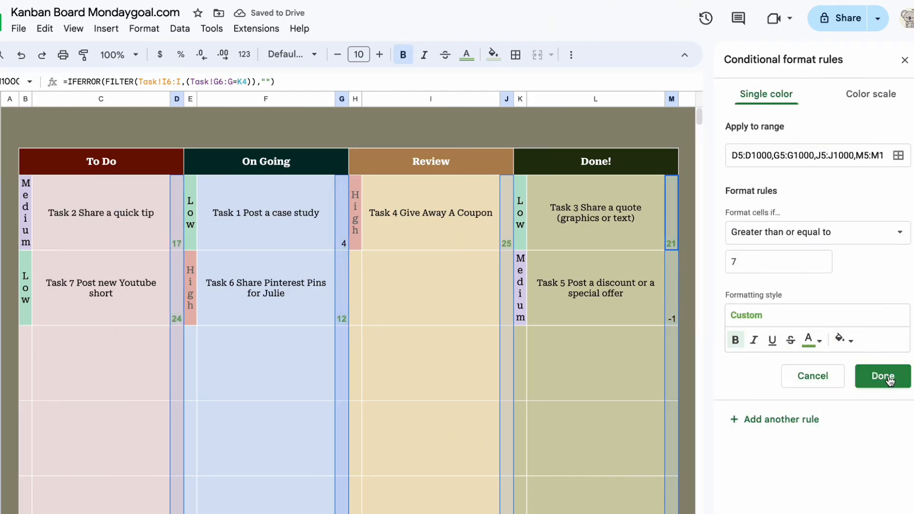
{"action": "left_click", "coordinate": [816, 232]}
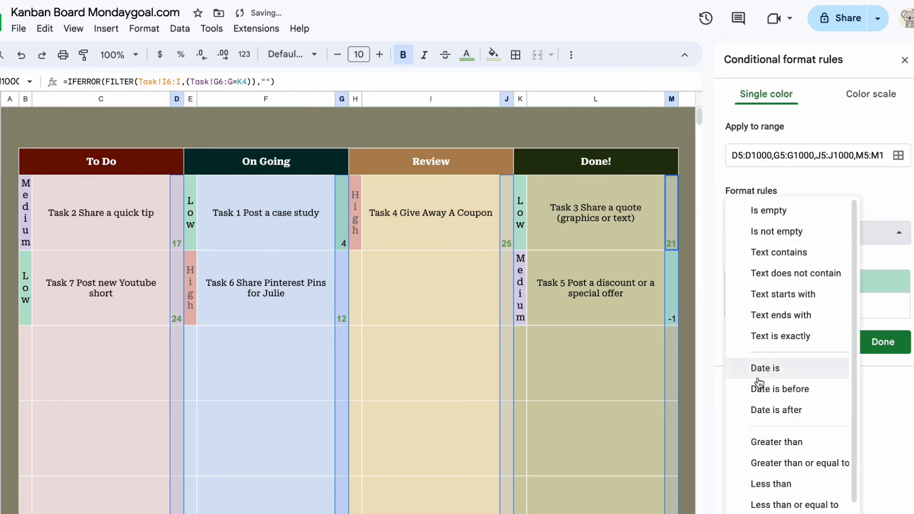
Add a rule colouring days remaining between 0 and 7 orange
{"action": "scroll", "scroll_direction": "down", "scroll_amount": 3}
{"action": "type", "text": "7"}
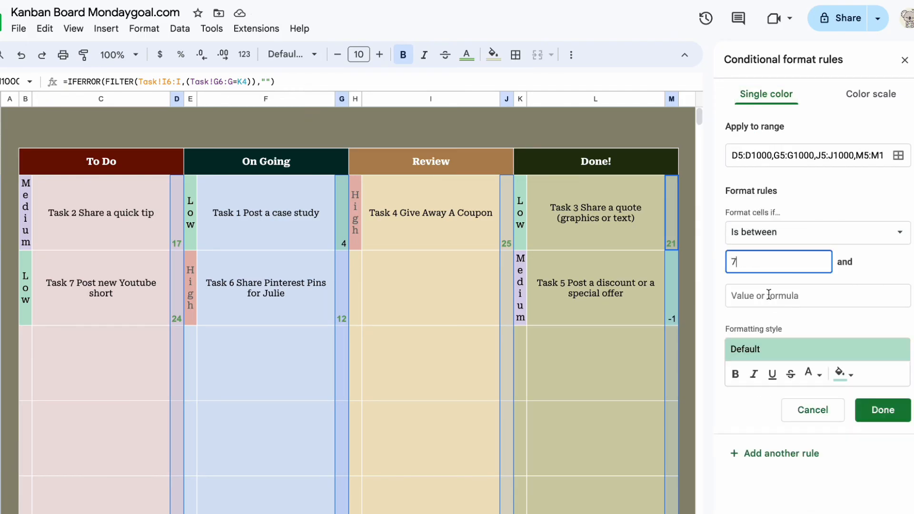
{"action": "left_click", "coordinate": [808, 374]}
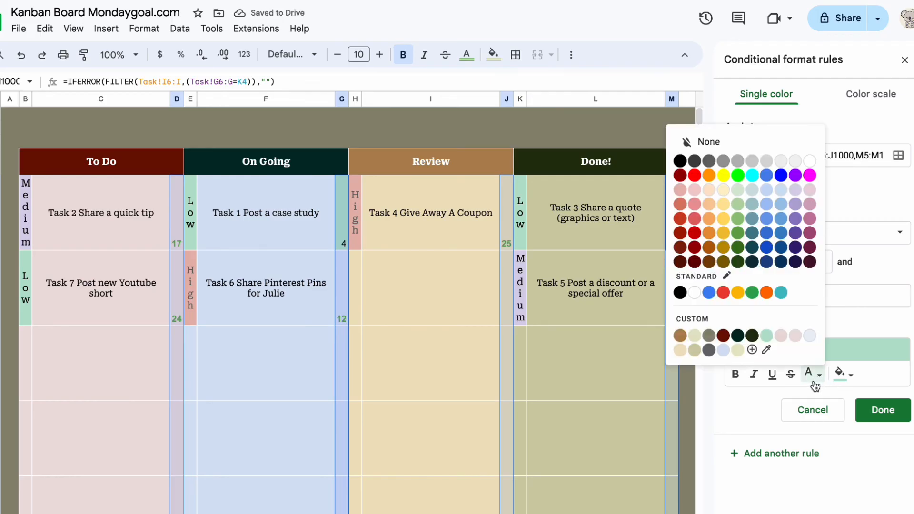
{"action": "left_click", "coordinate": [707, 176]}
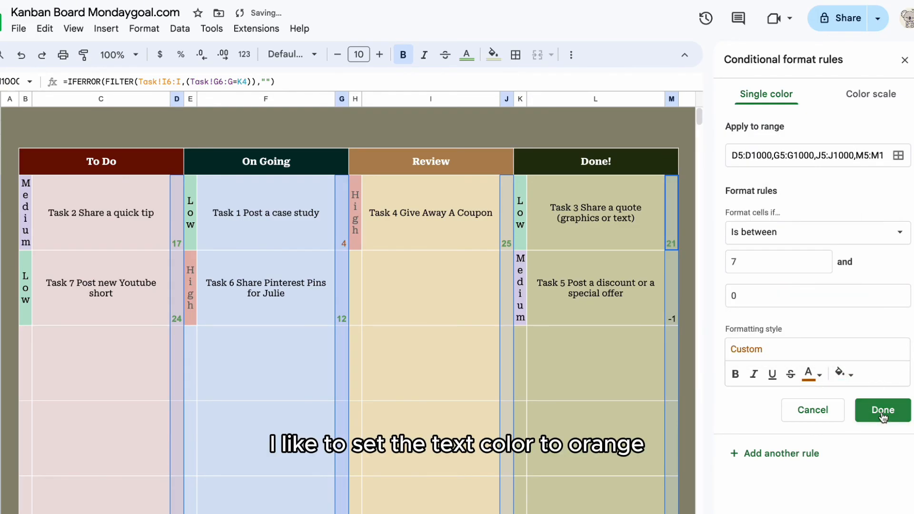
{"action": "left_click", "coordinate": [816, 233]}
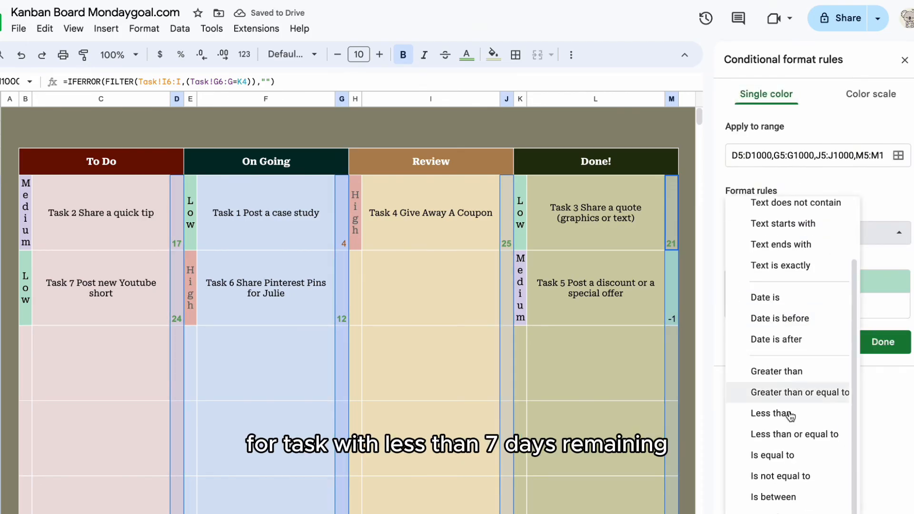
Add a rule colouring negative days remaining red
{"action": "left_click", "coordinate": [842, 340]}
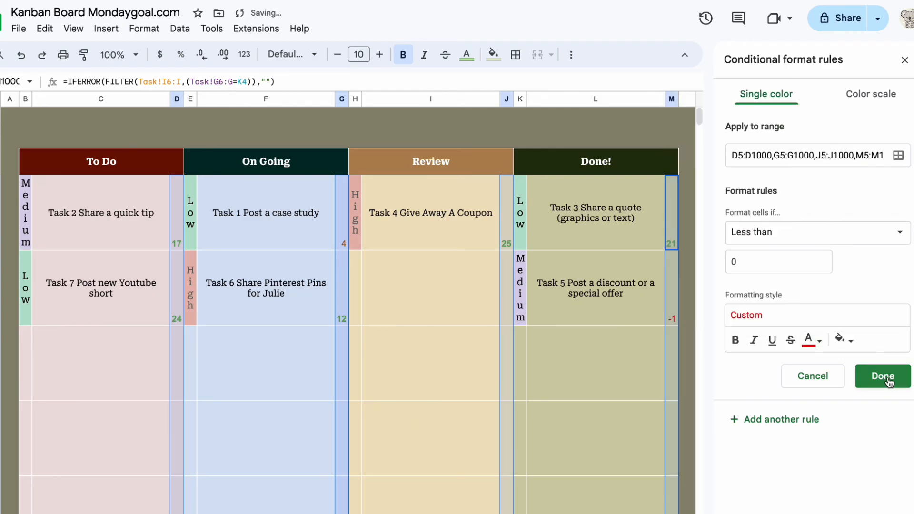
{"action": "left_click", "coordinate": [881, 376]}
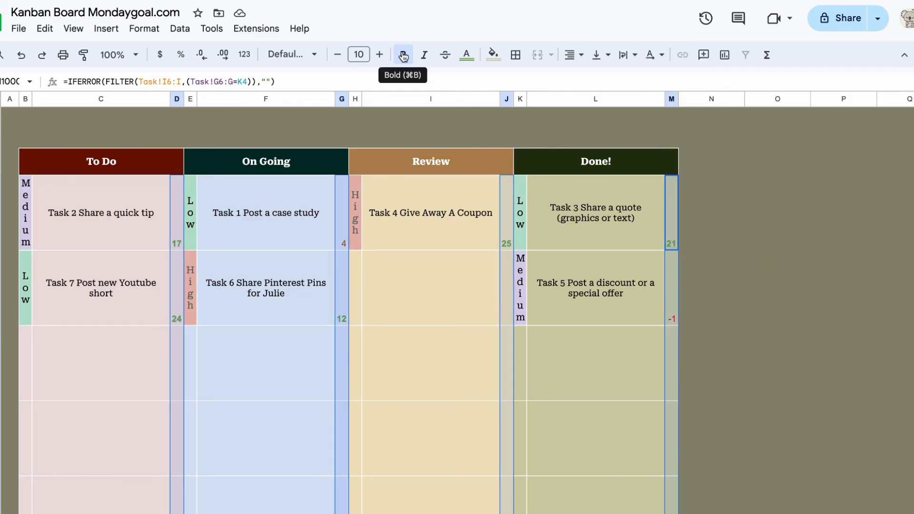